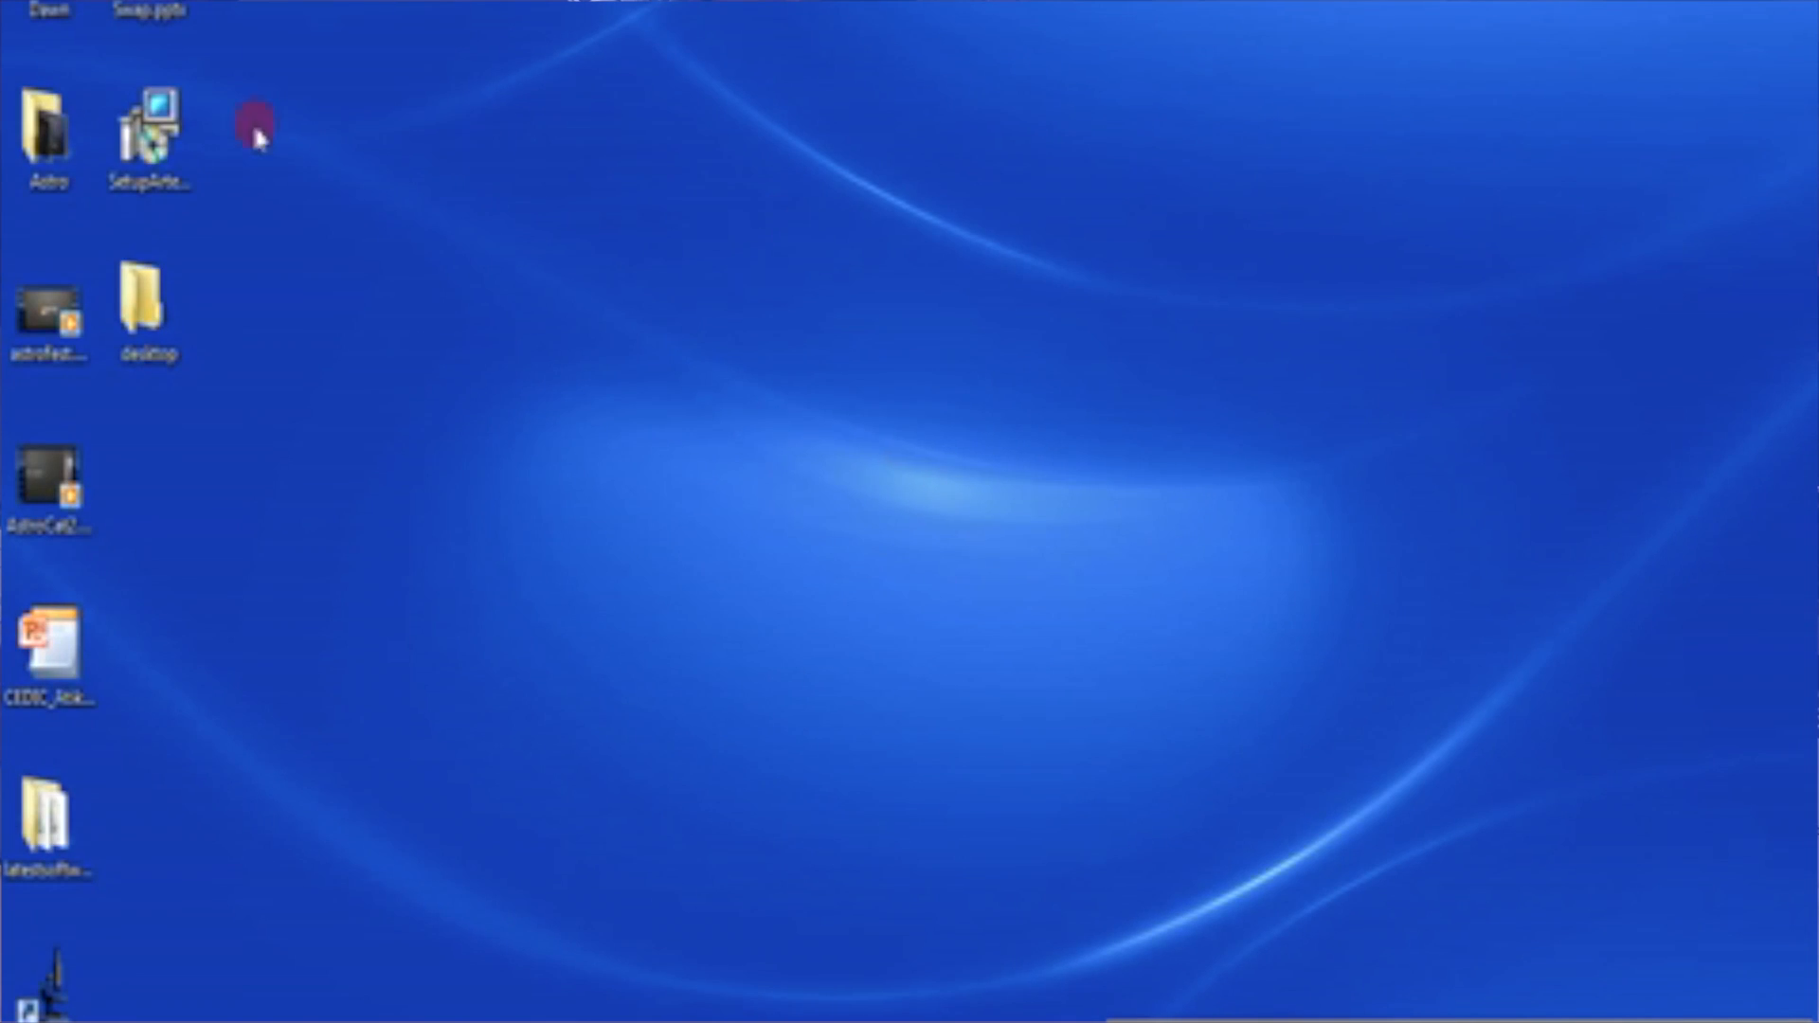
- Launch the SetupArtemisUniversal installer from its desktop icon
click(149, 139)
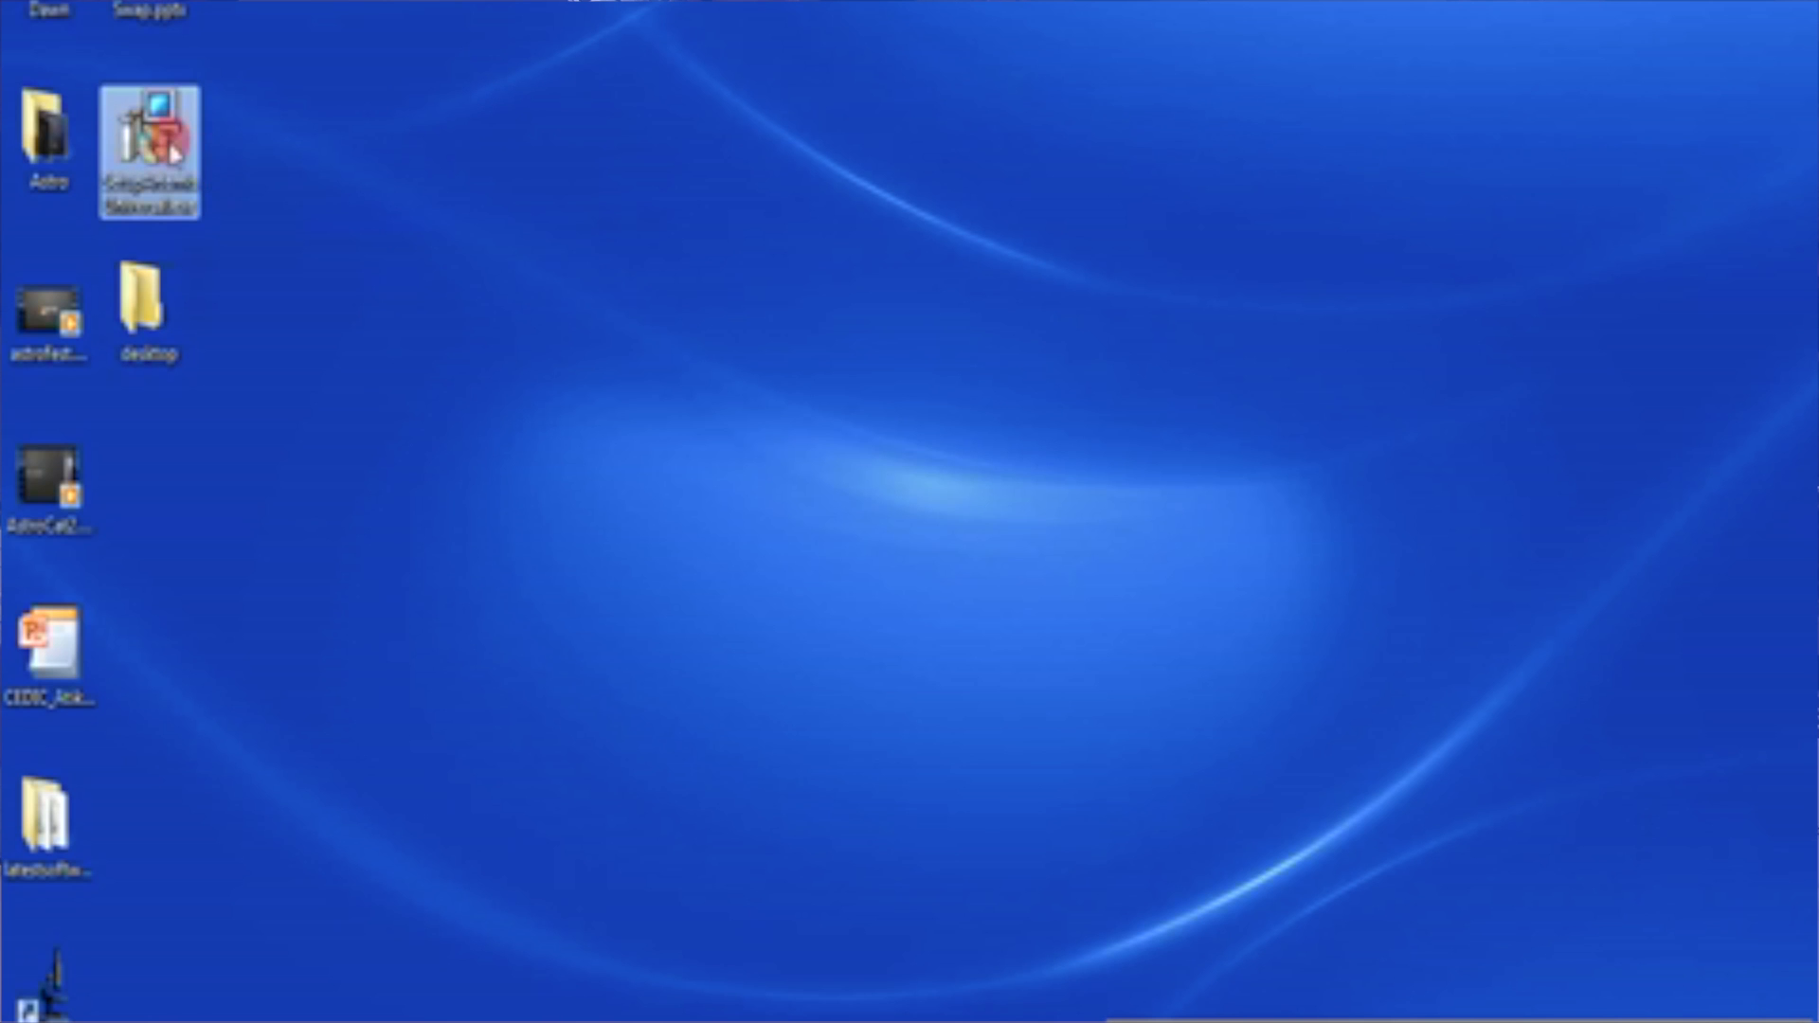
double_click(149, 150)
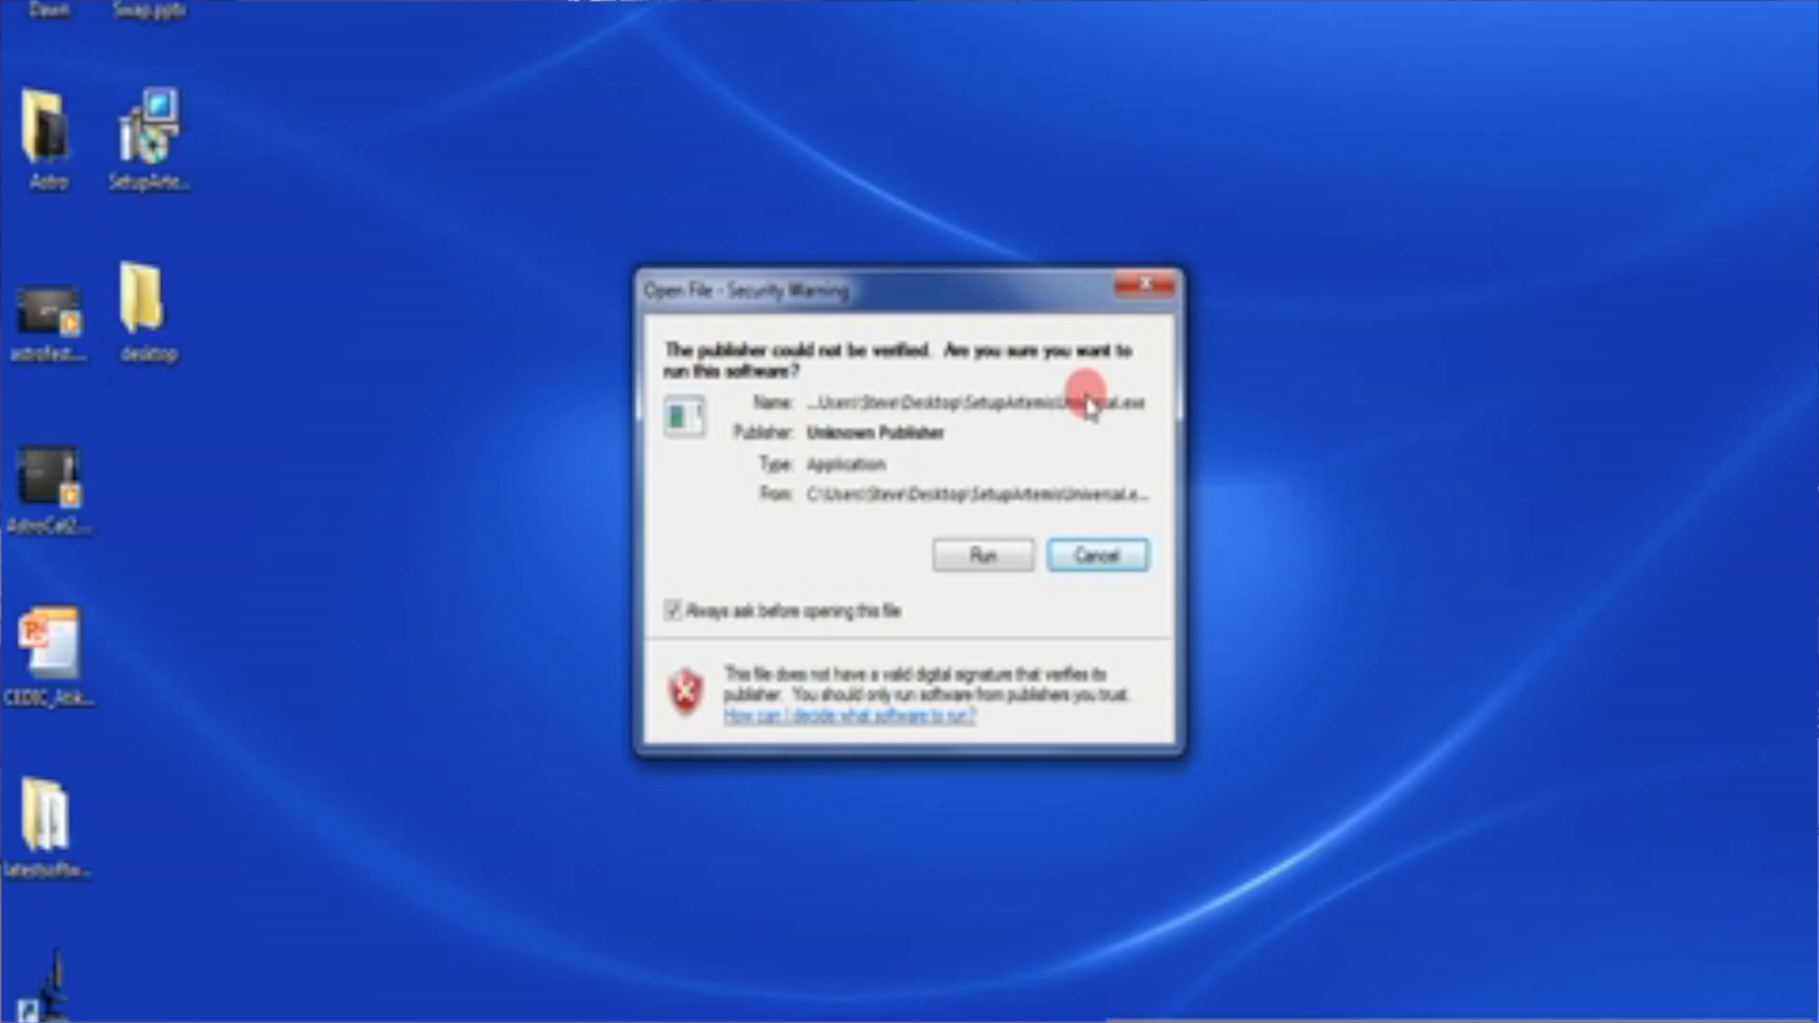
mouse_move(1064, 475)
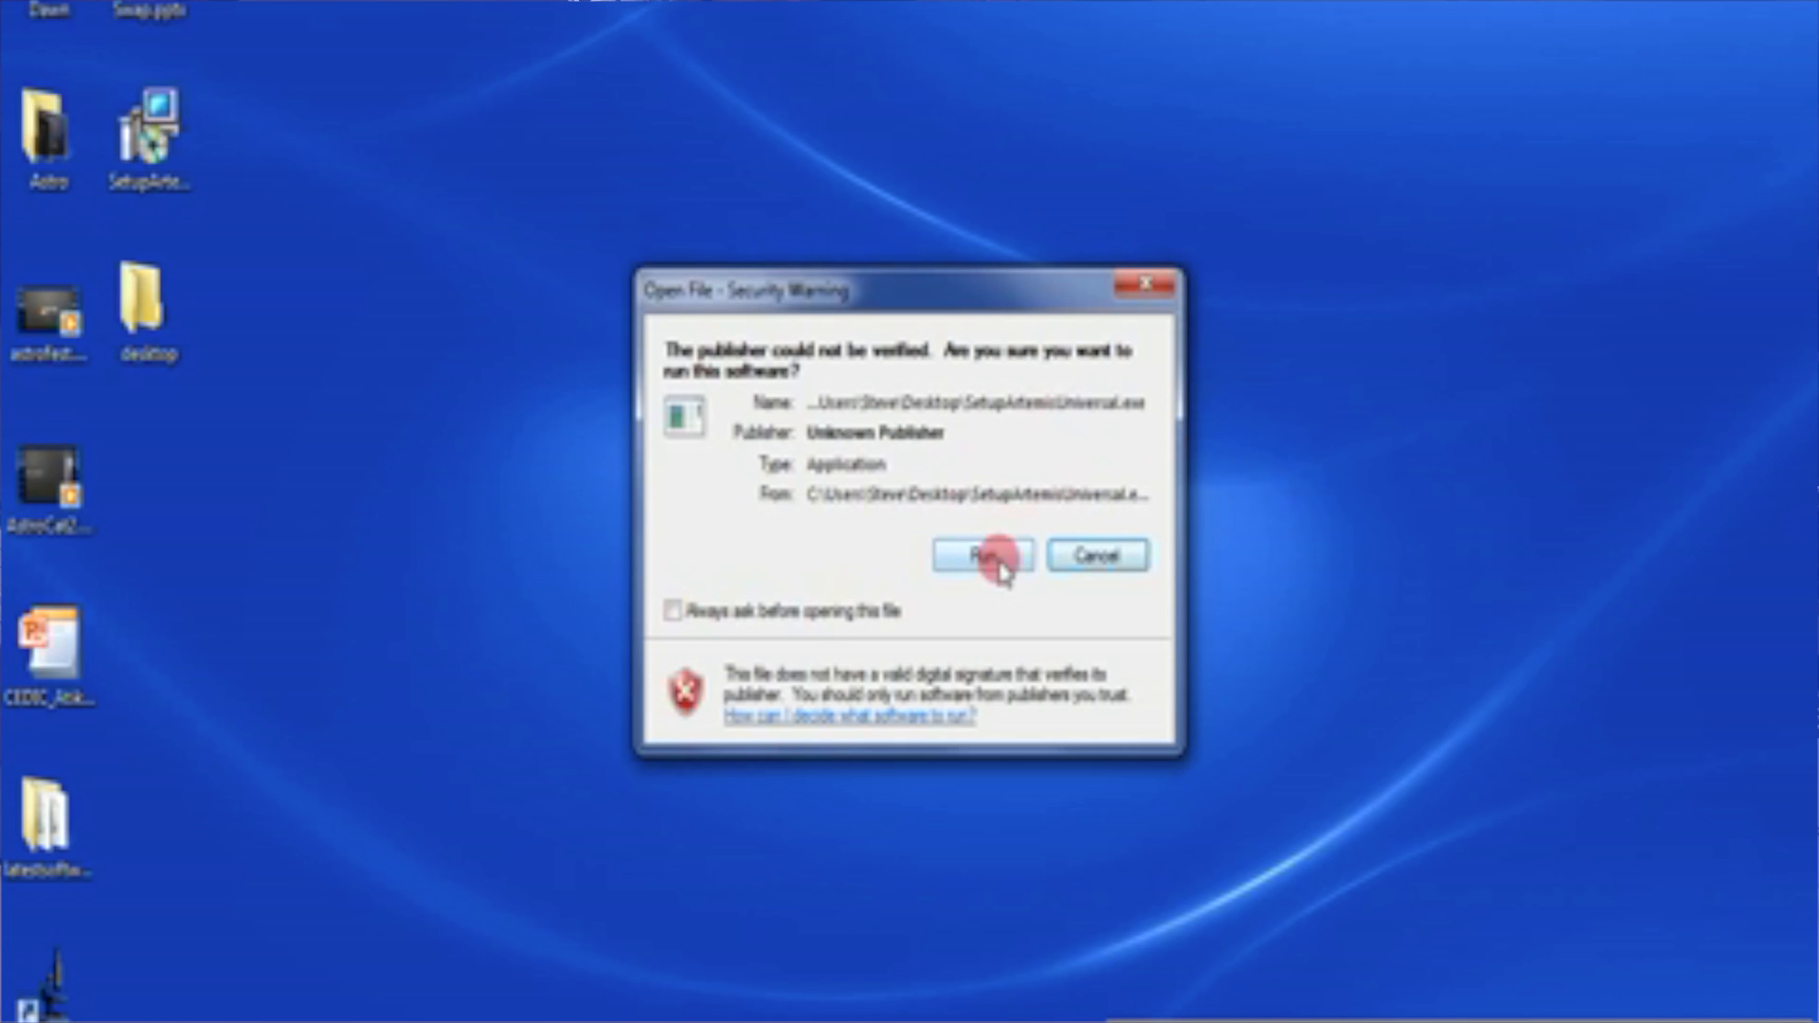
- Allow the unverified Artemis installer to run past the security warning
click(992, 556)
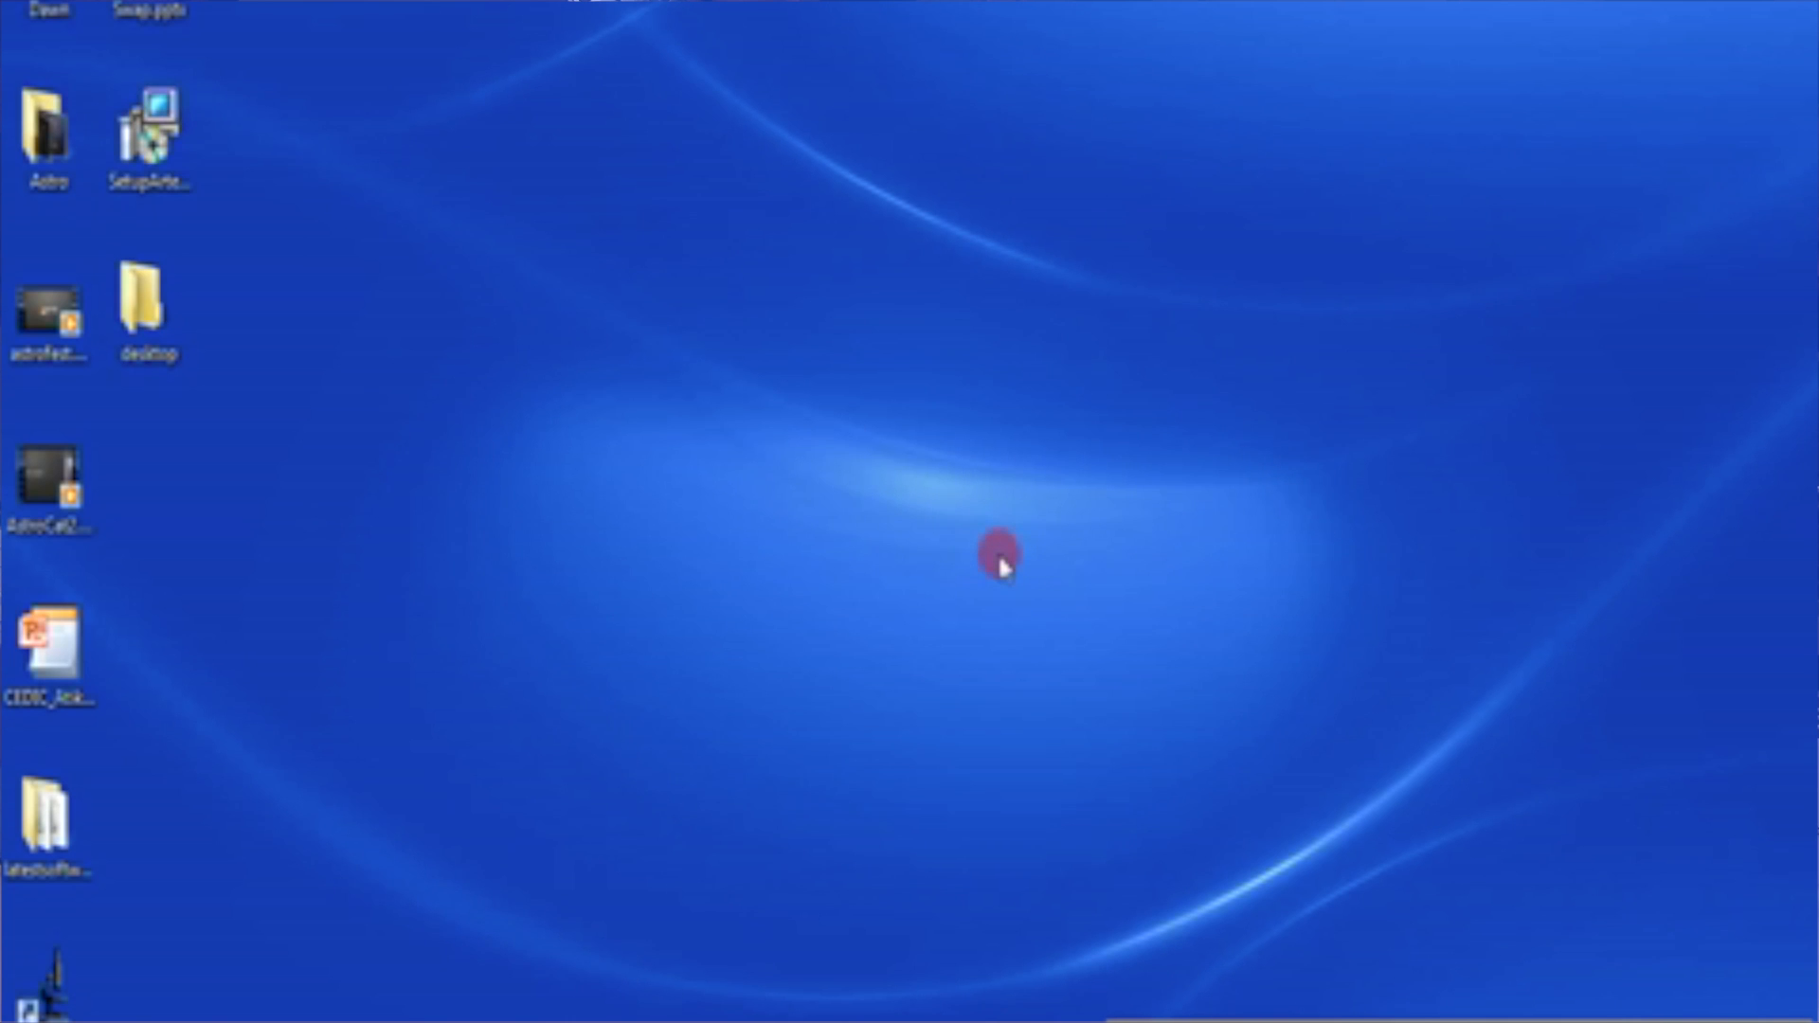
double_click(149, 128)
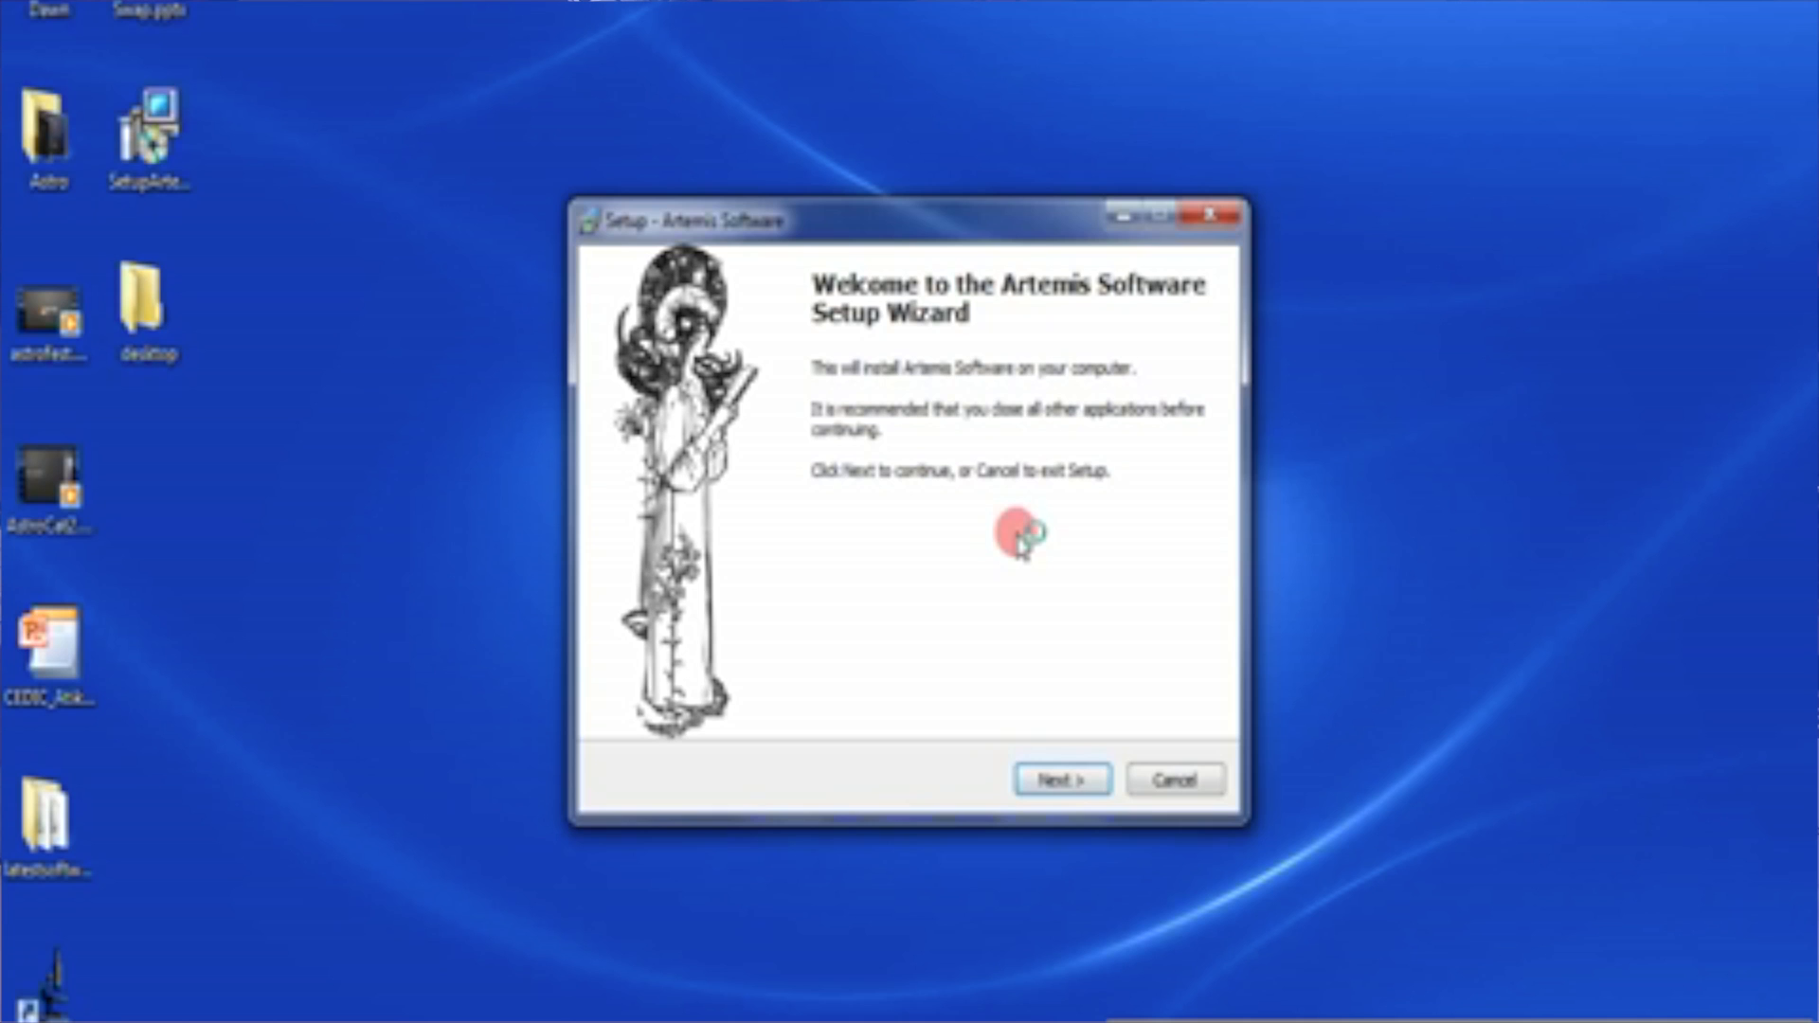
mouse_move(1103, 642)
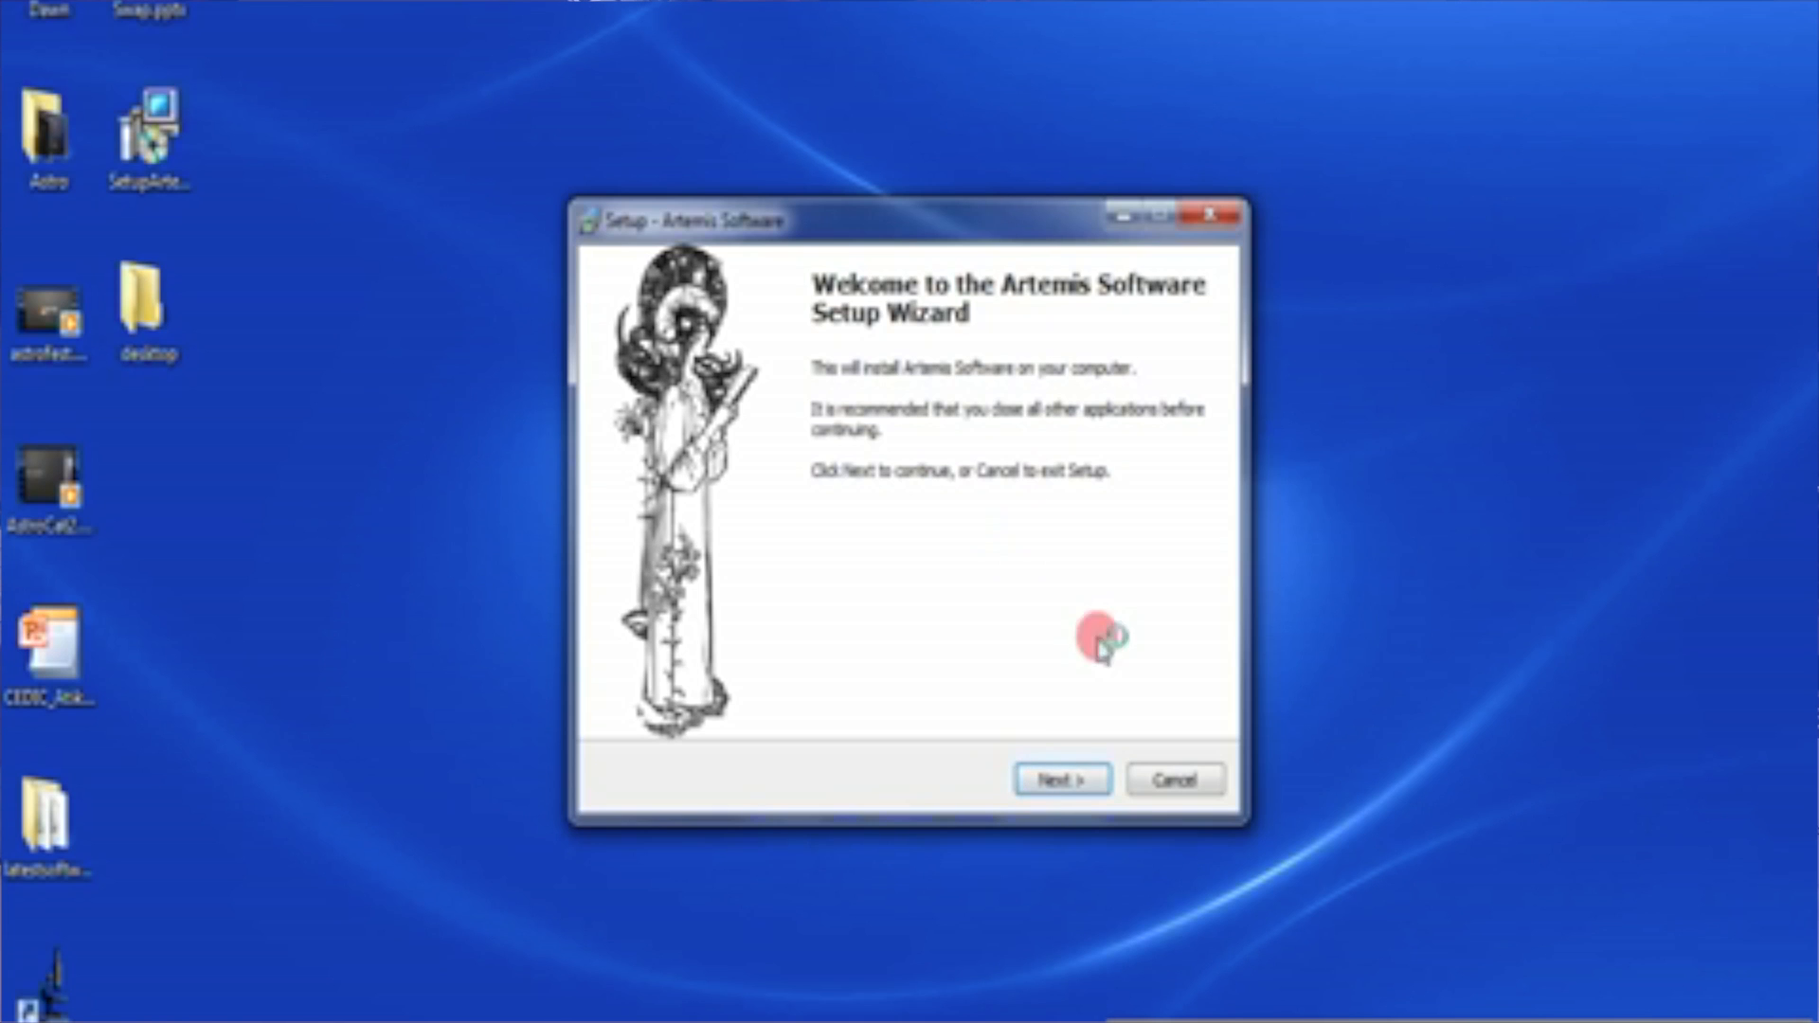
- Advance past the Artemis Software setup welcome page
click(1058, 778)
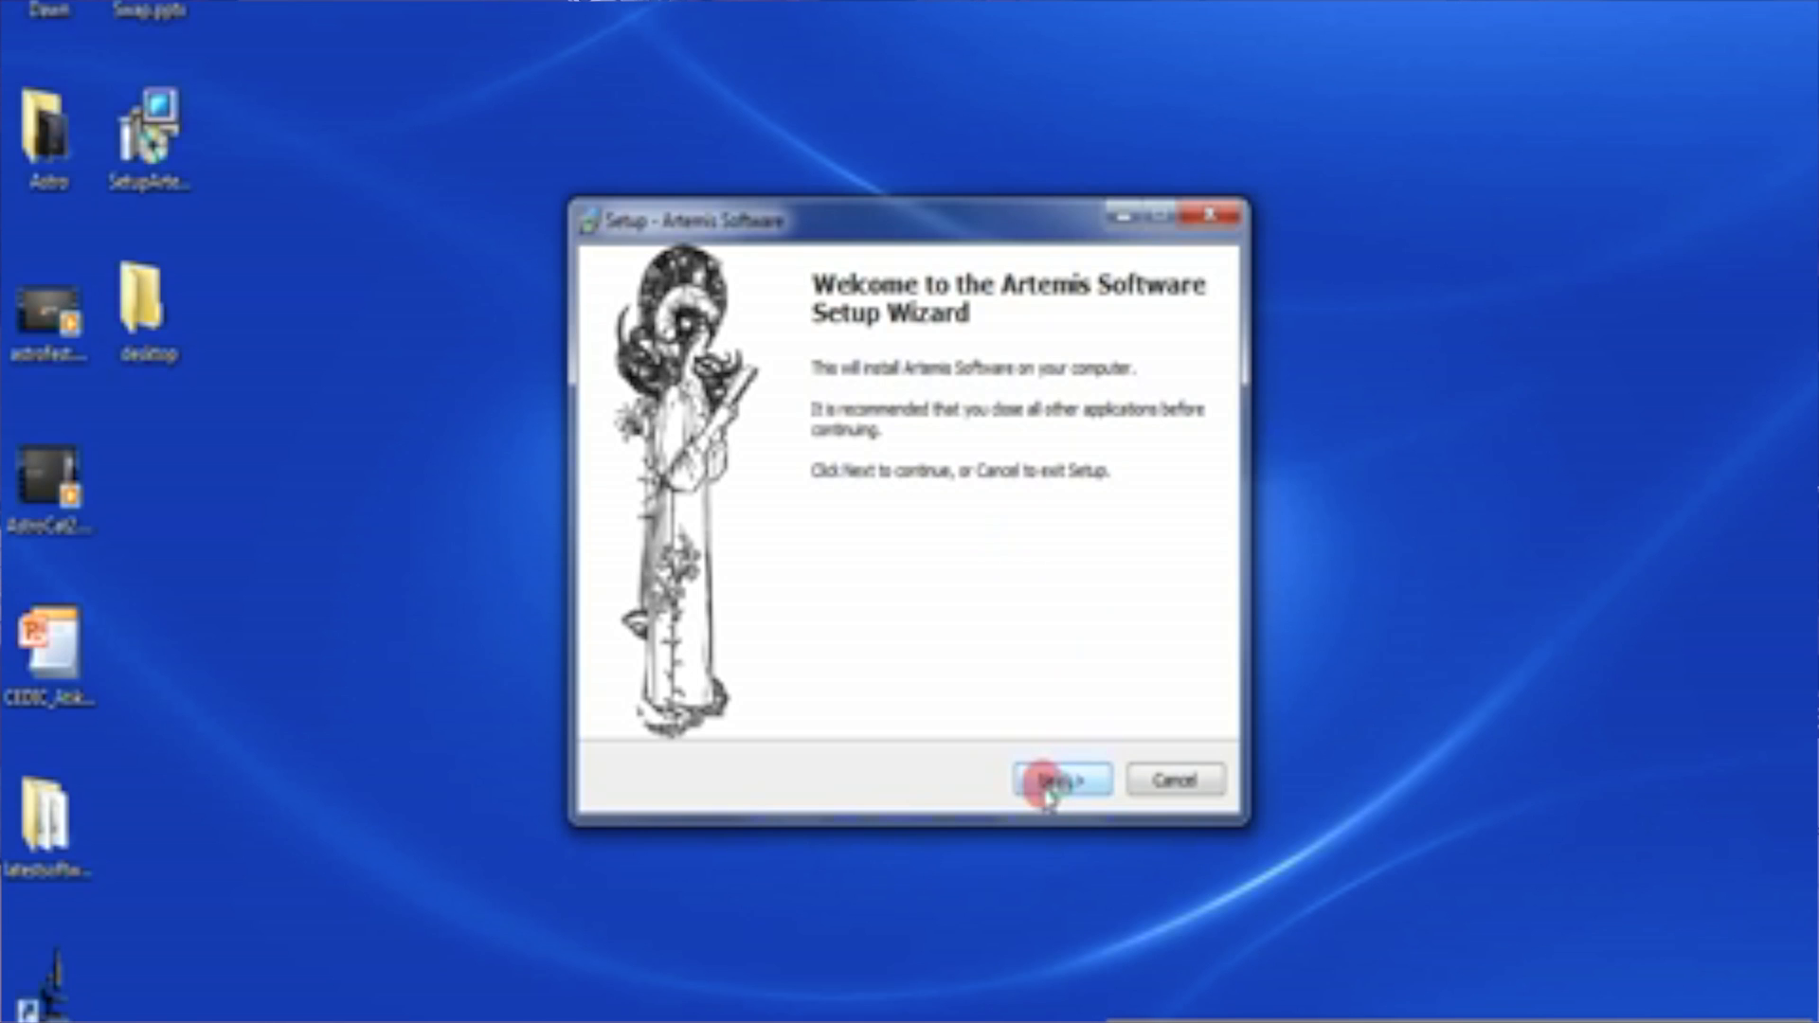
- Accept the default ArtemisCCD folder in Program Files (x86) as destination
click(1057, 779)
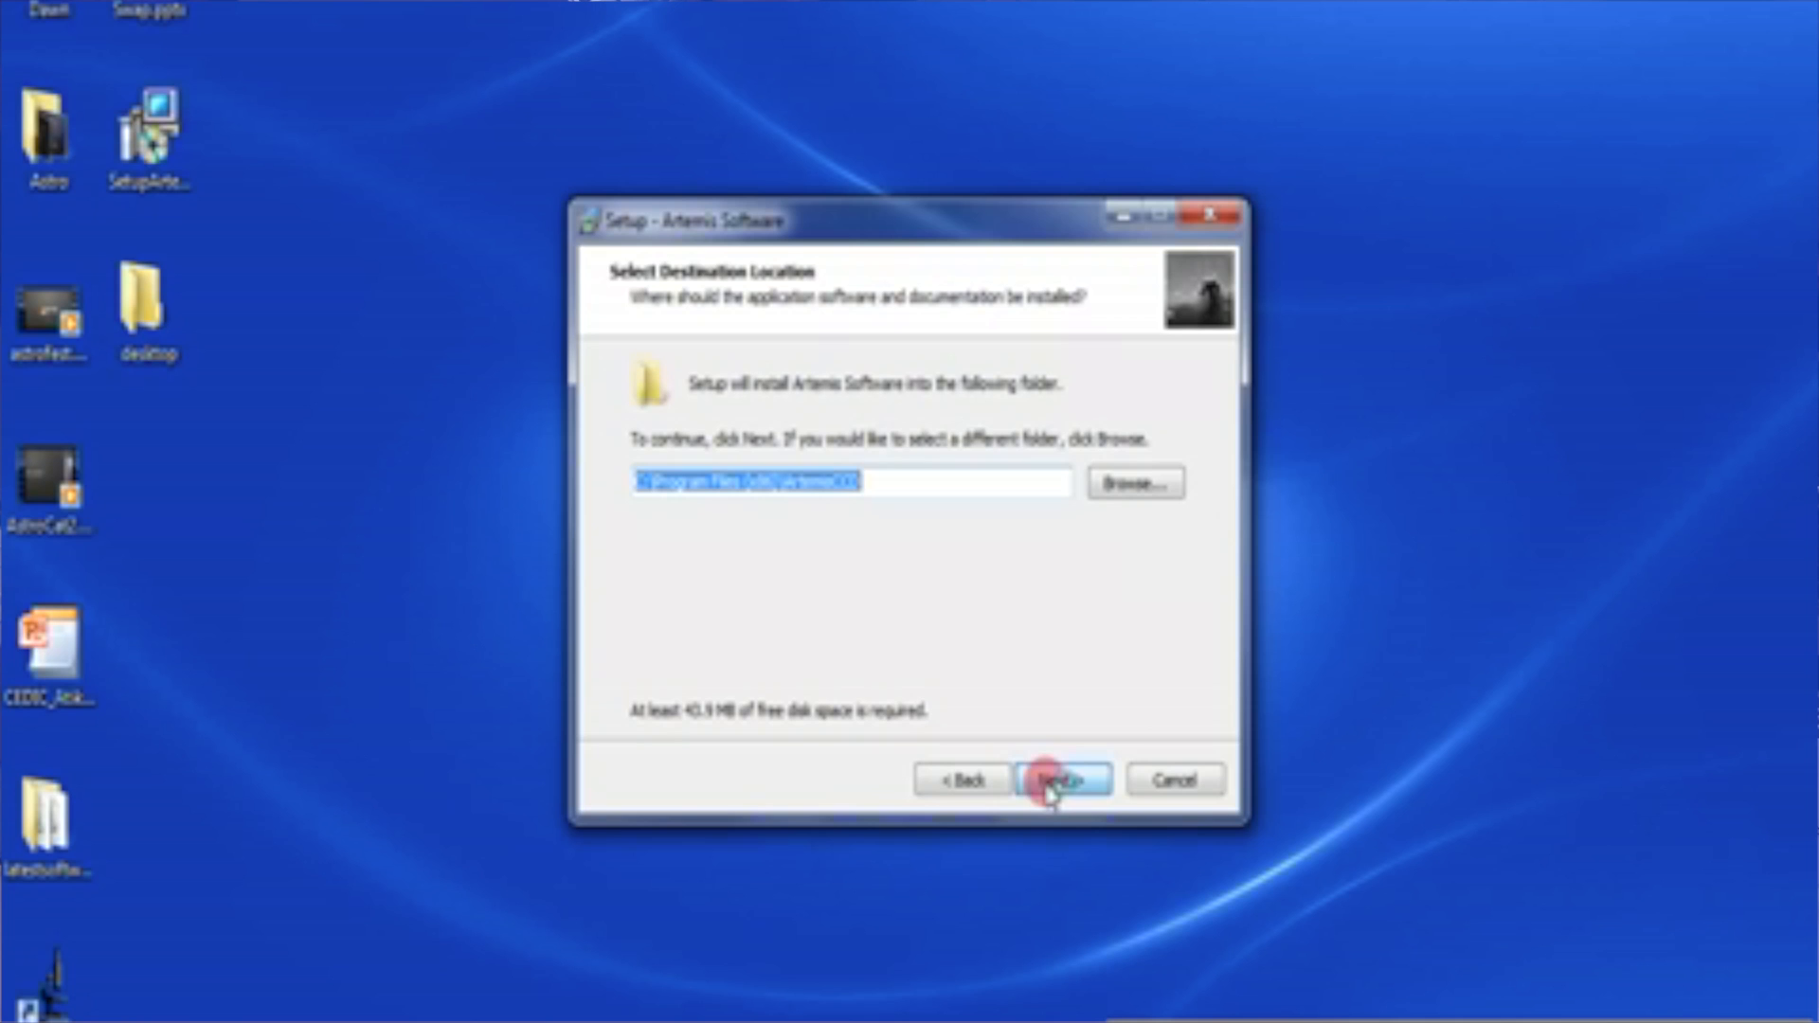
click(1058, 779)
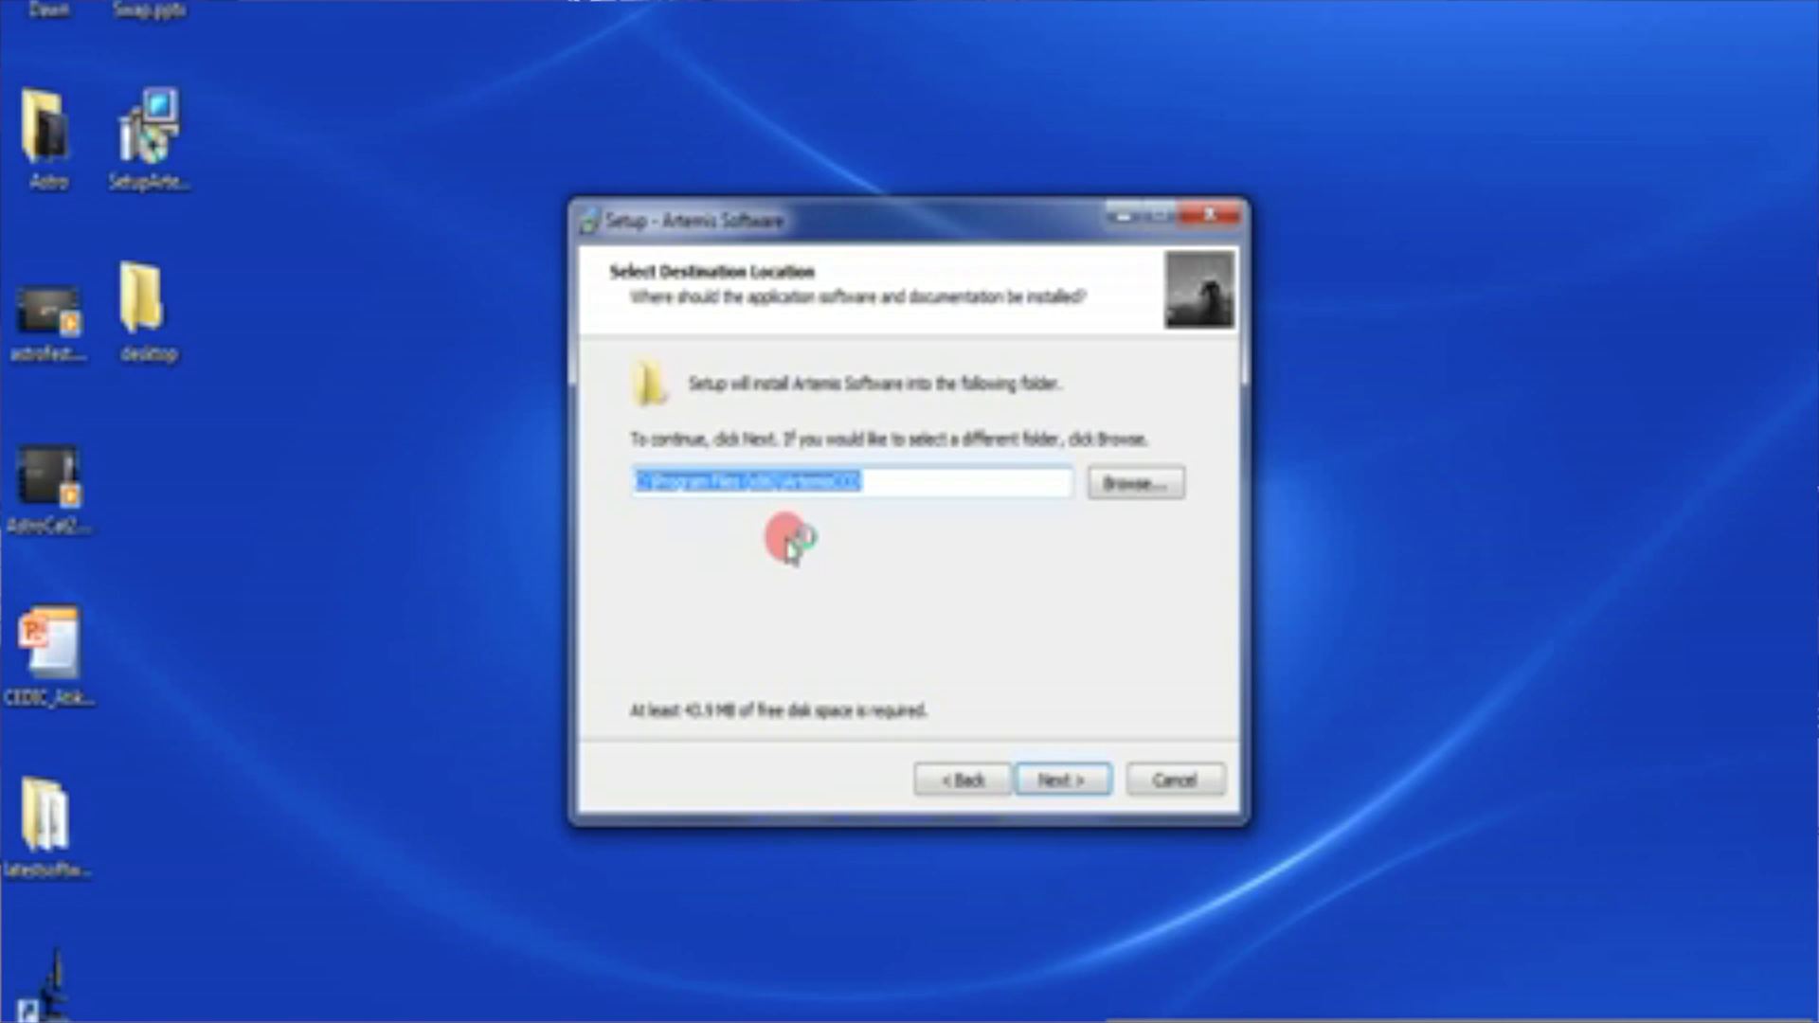
mouse_move(789, 537)
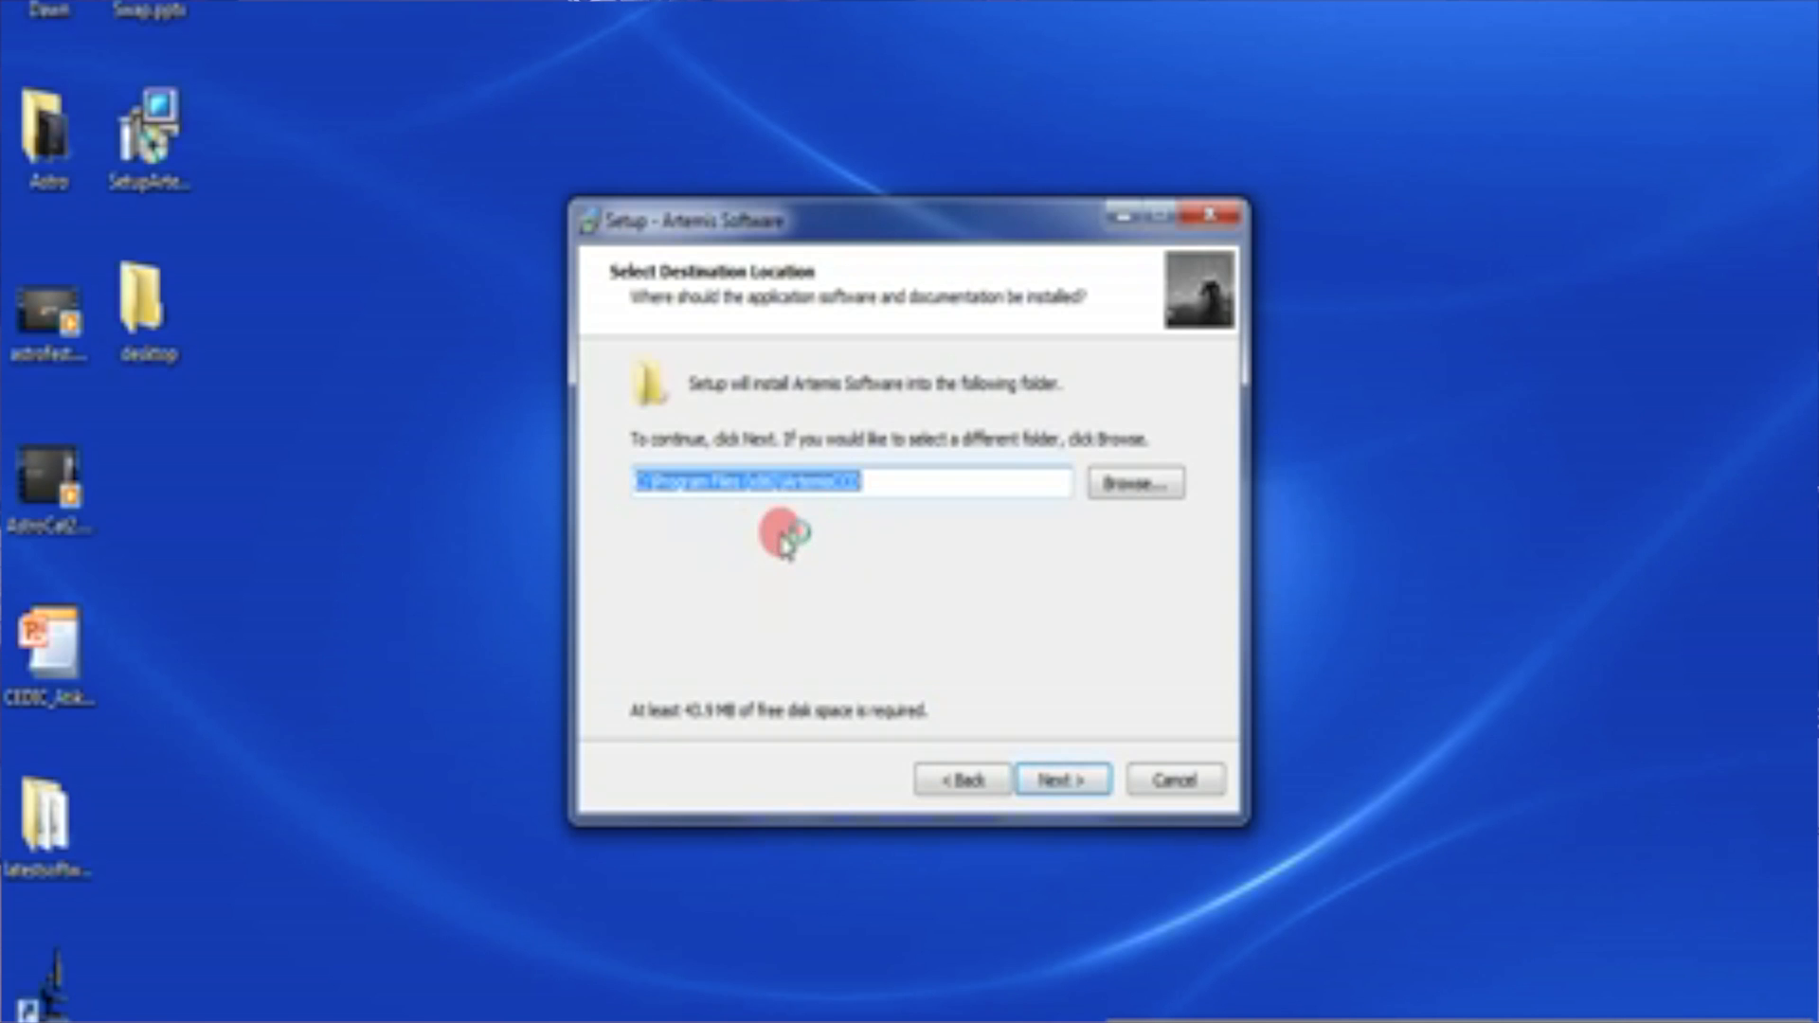
mouse_move(847, 481)
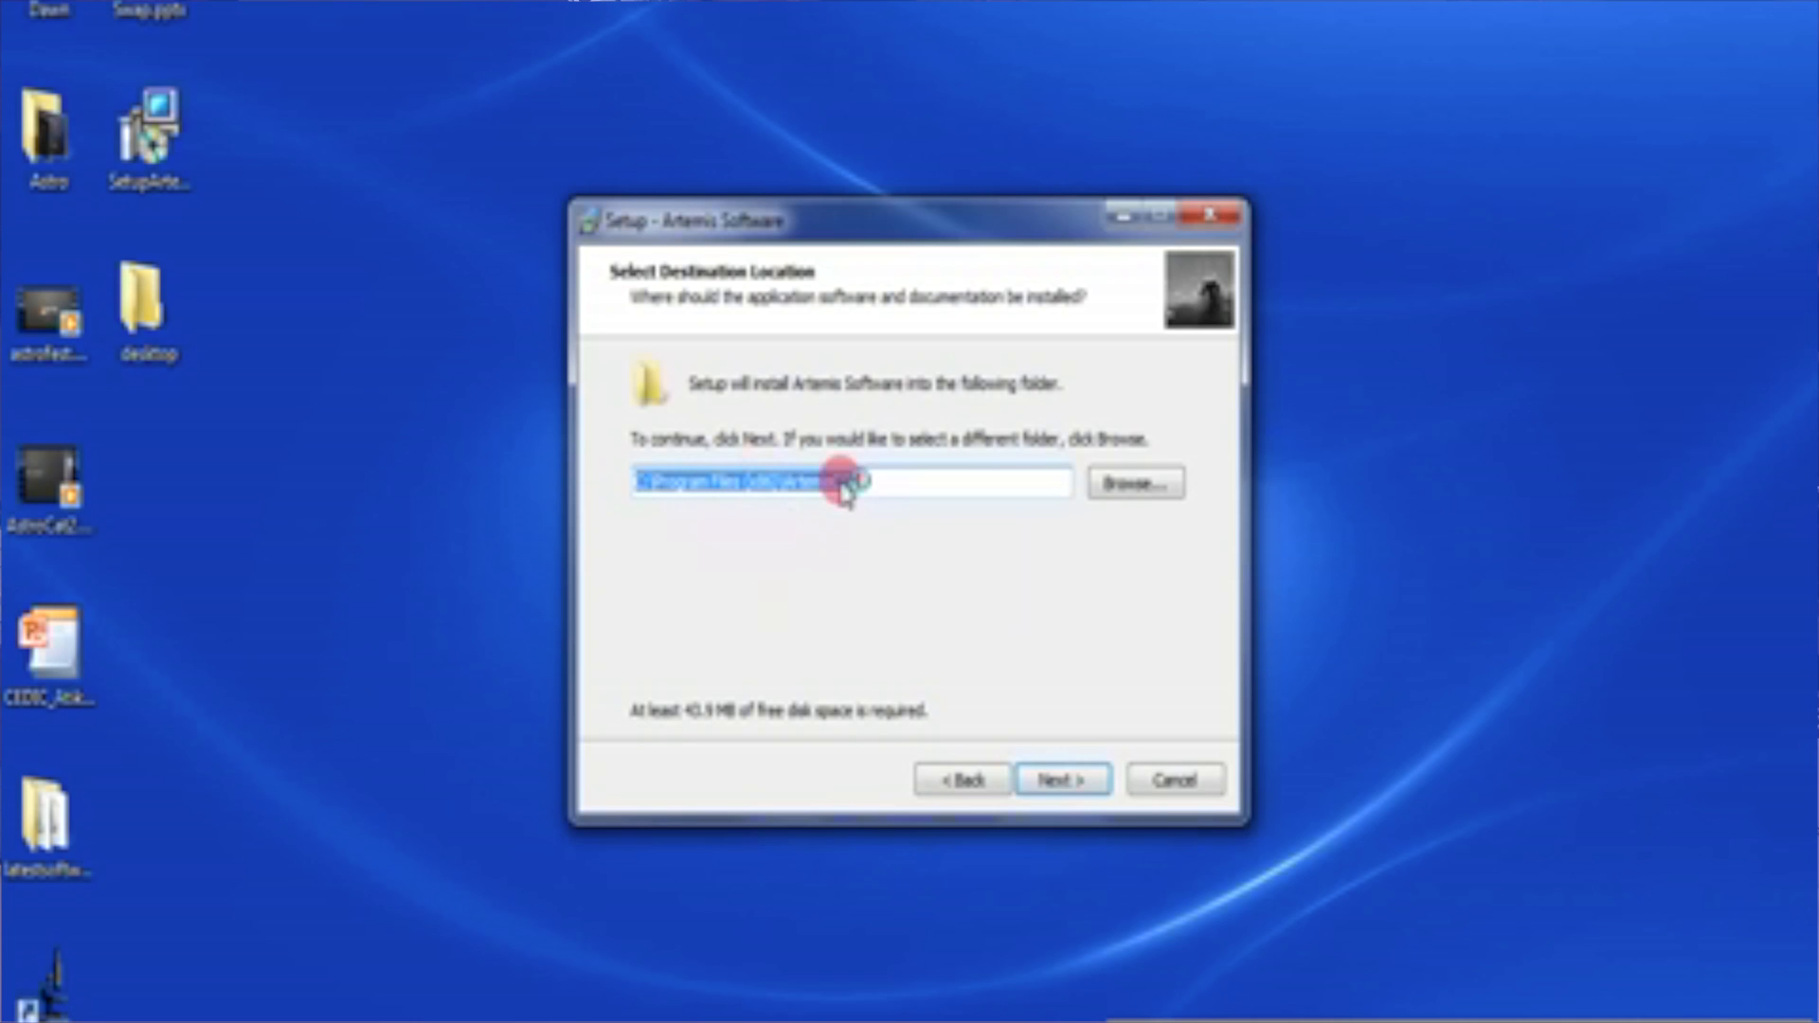
click(1058, 779)
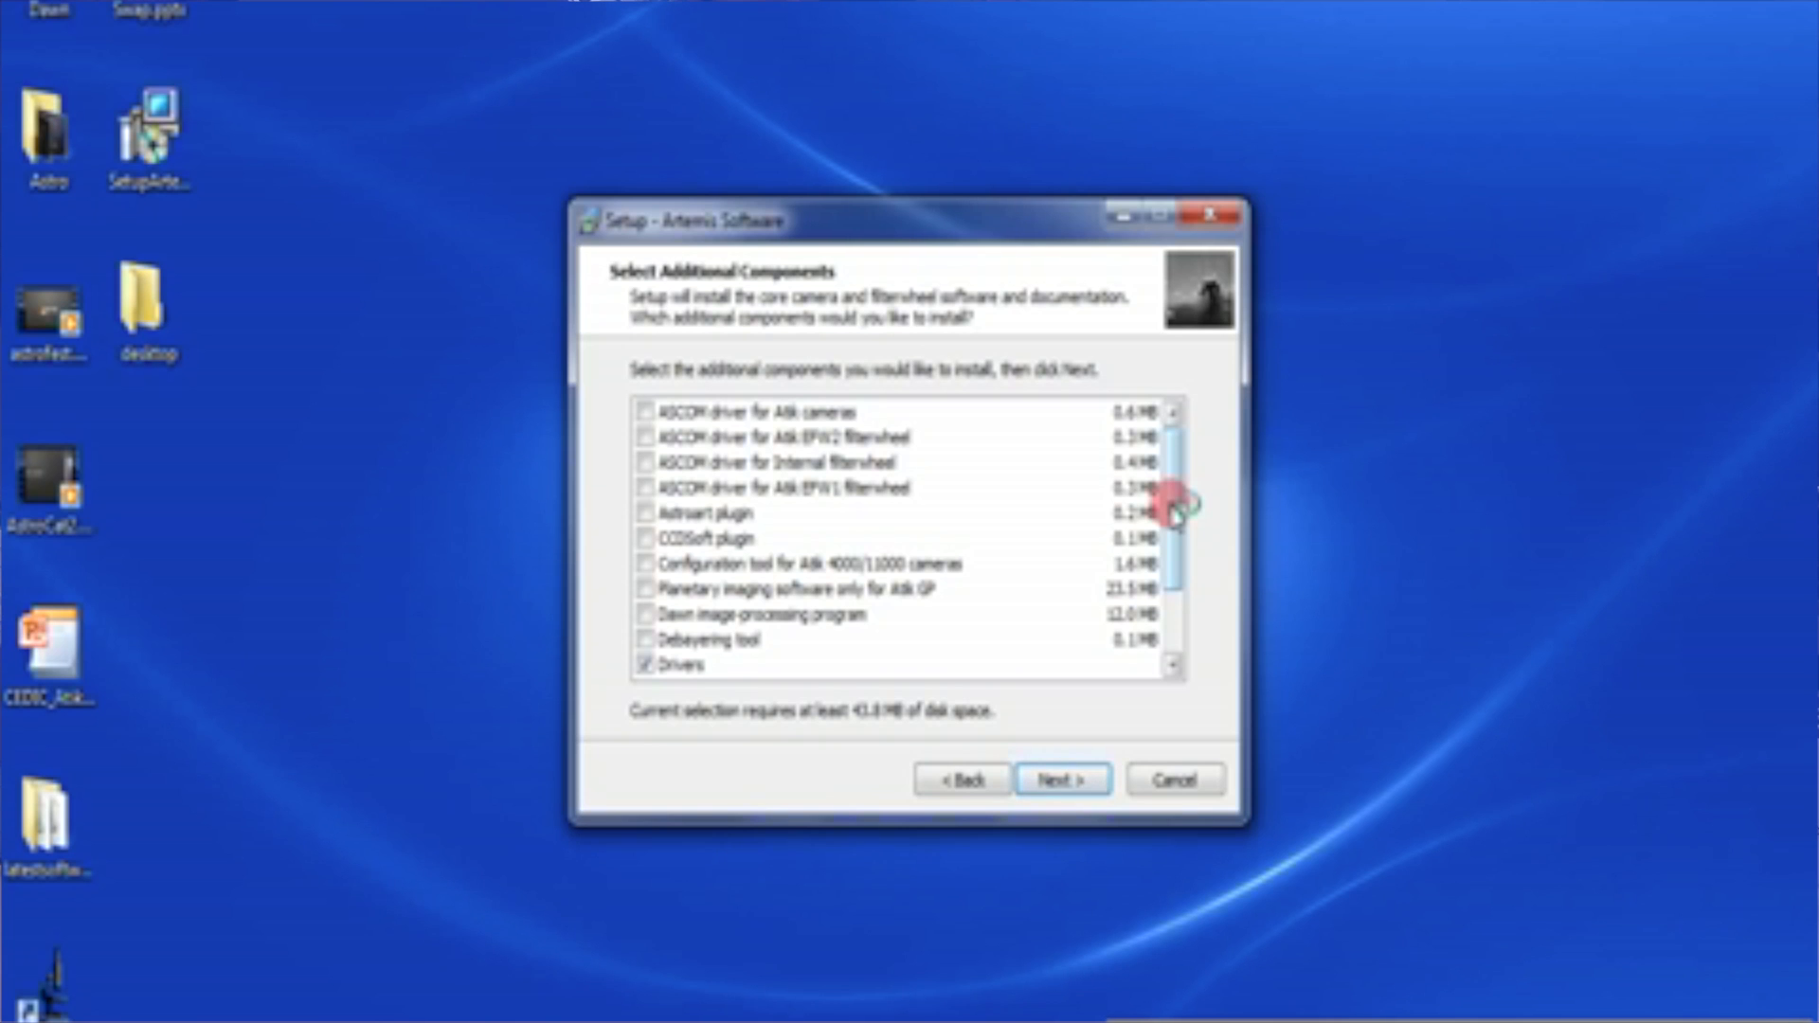
- Review the components list and continue with only Drivers selected
scroll(down, 3)
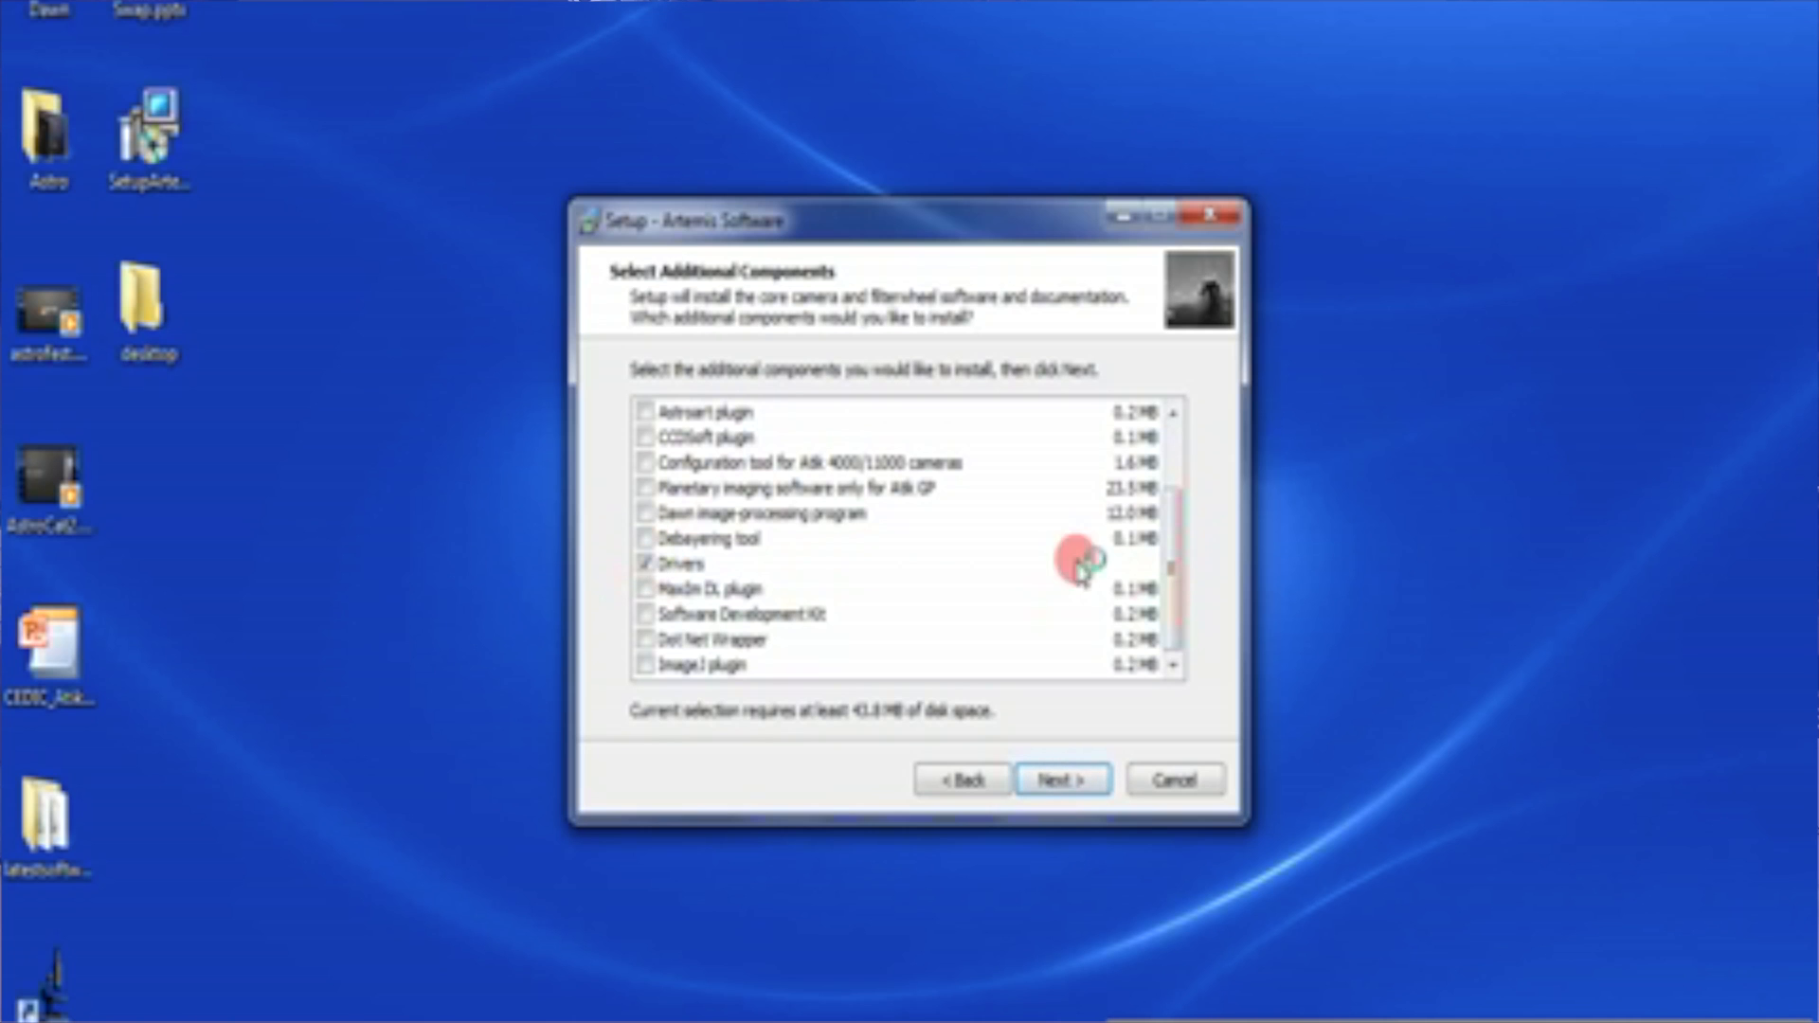
scroll(up, 3)
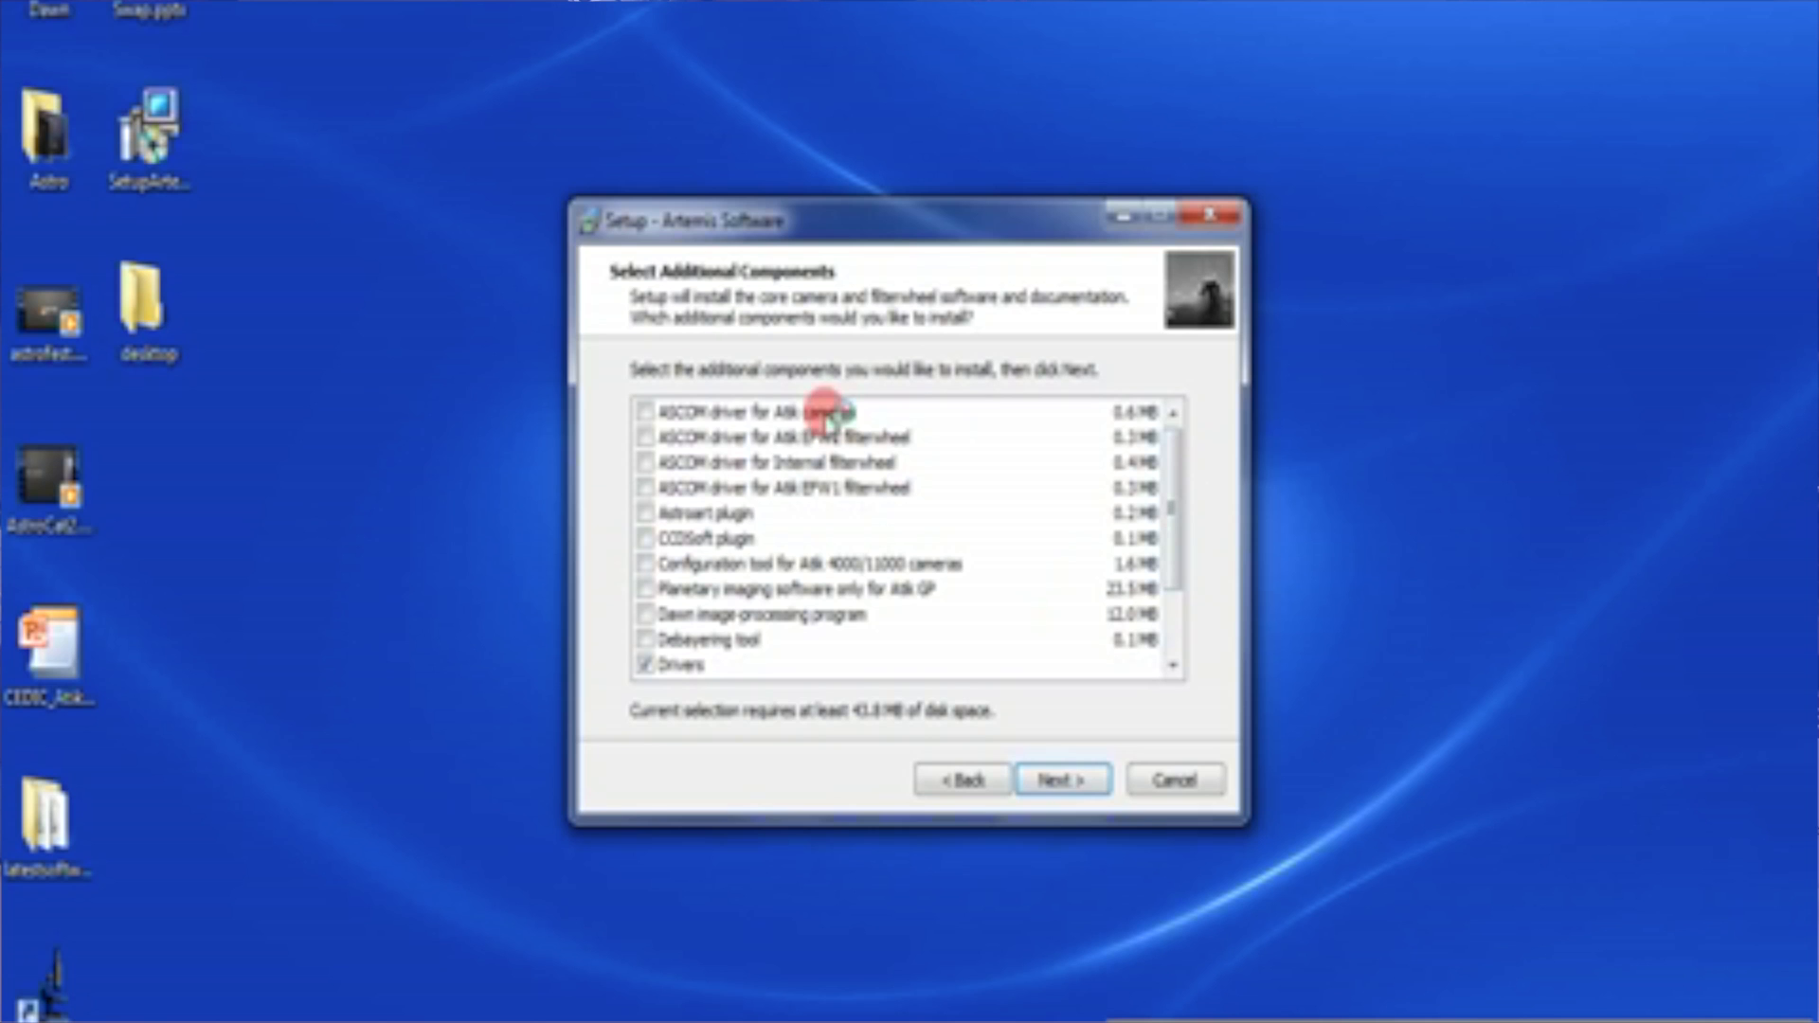
mouse_move(771, 510)
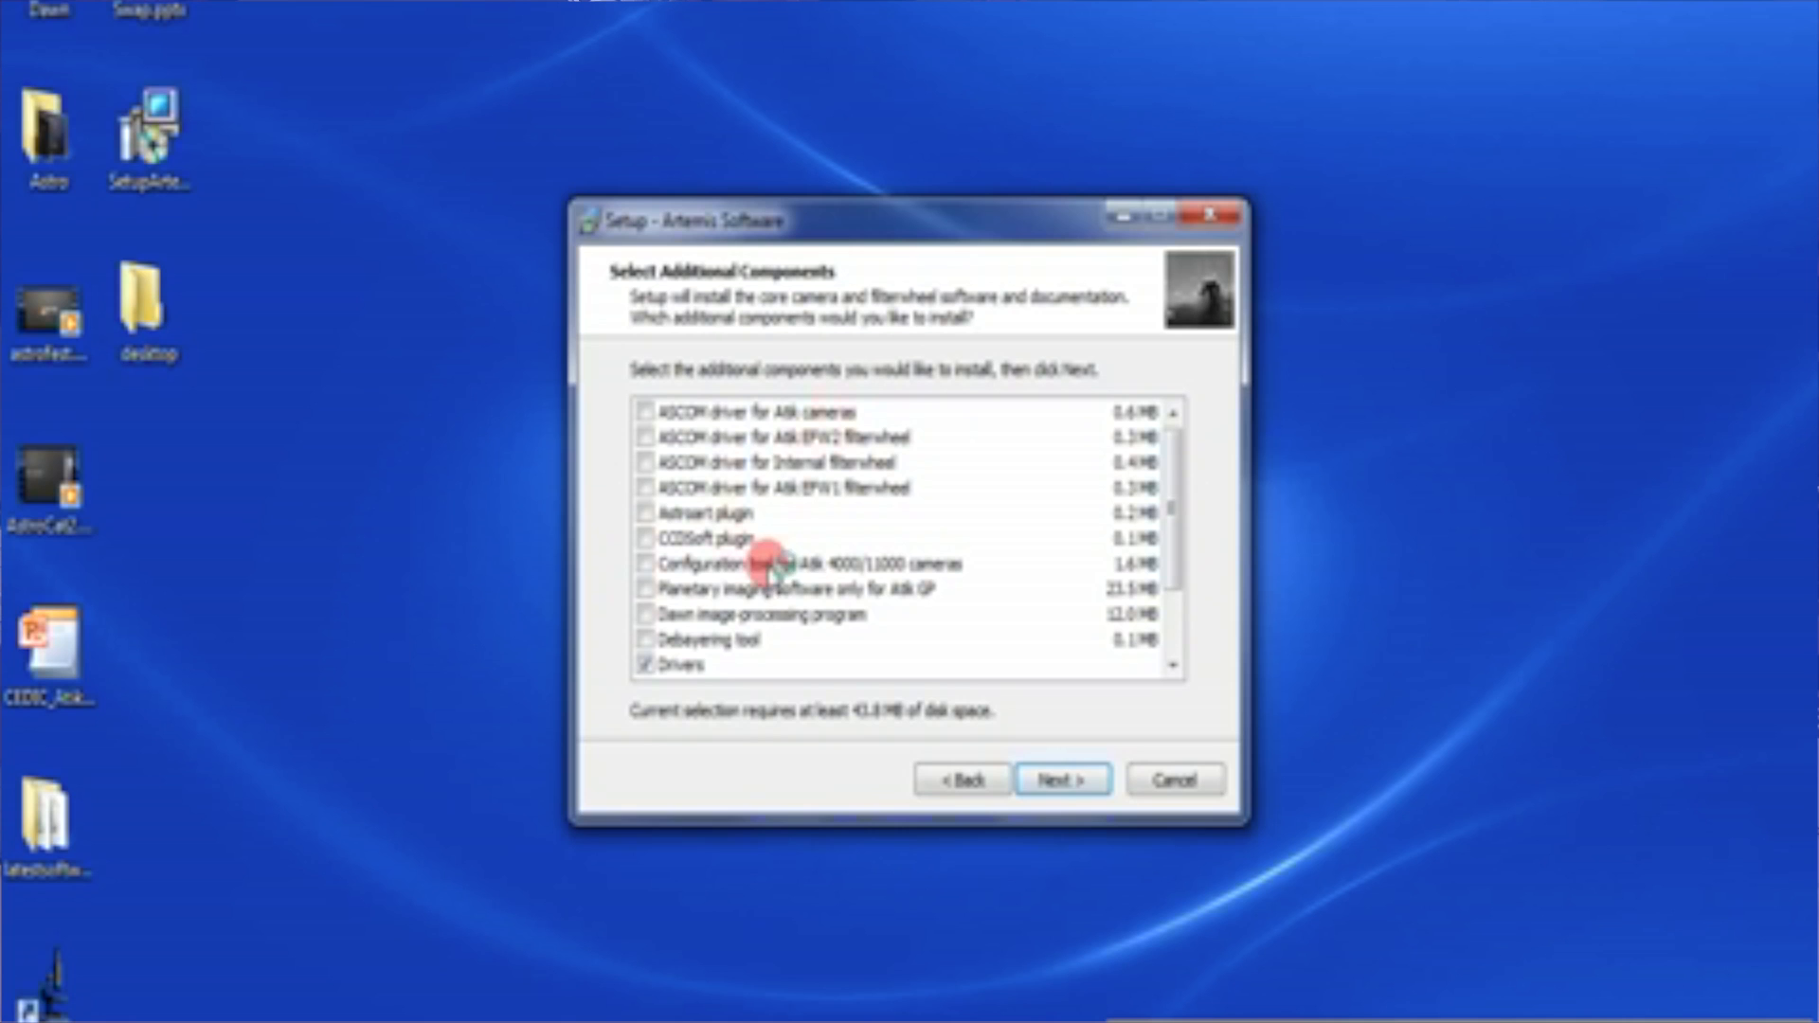
mouse_move(864, 591)
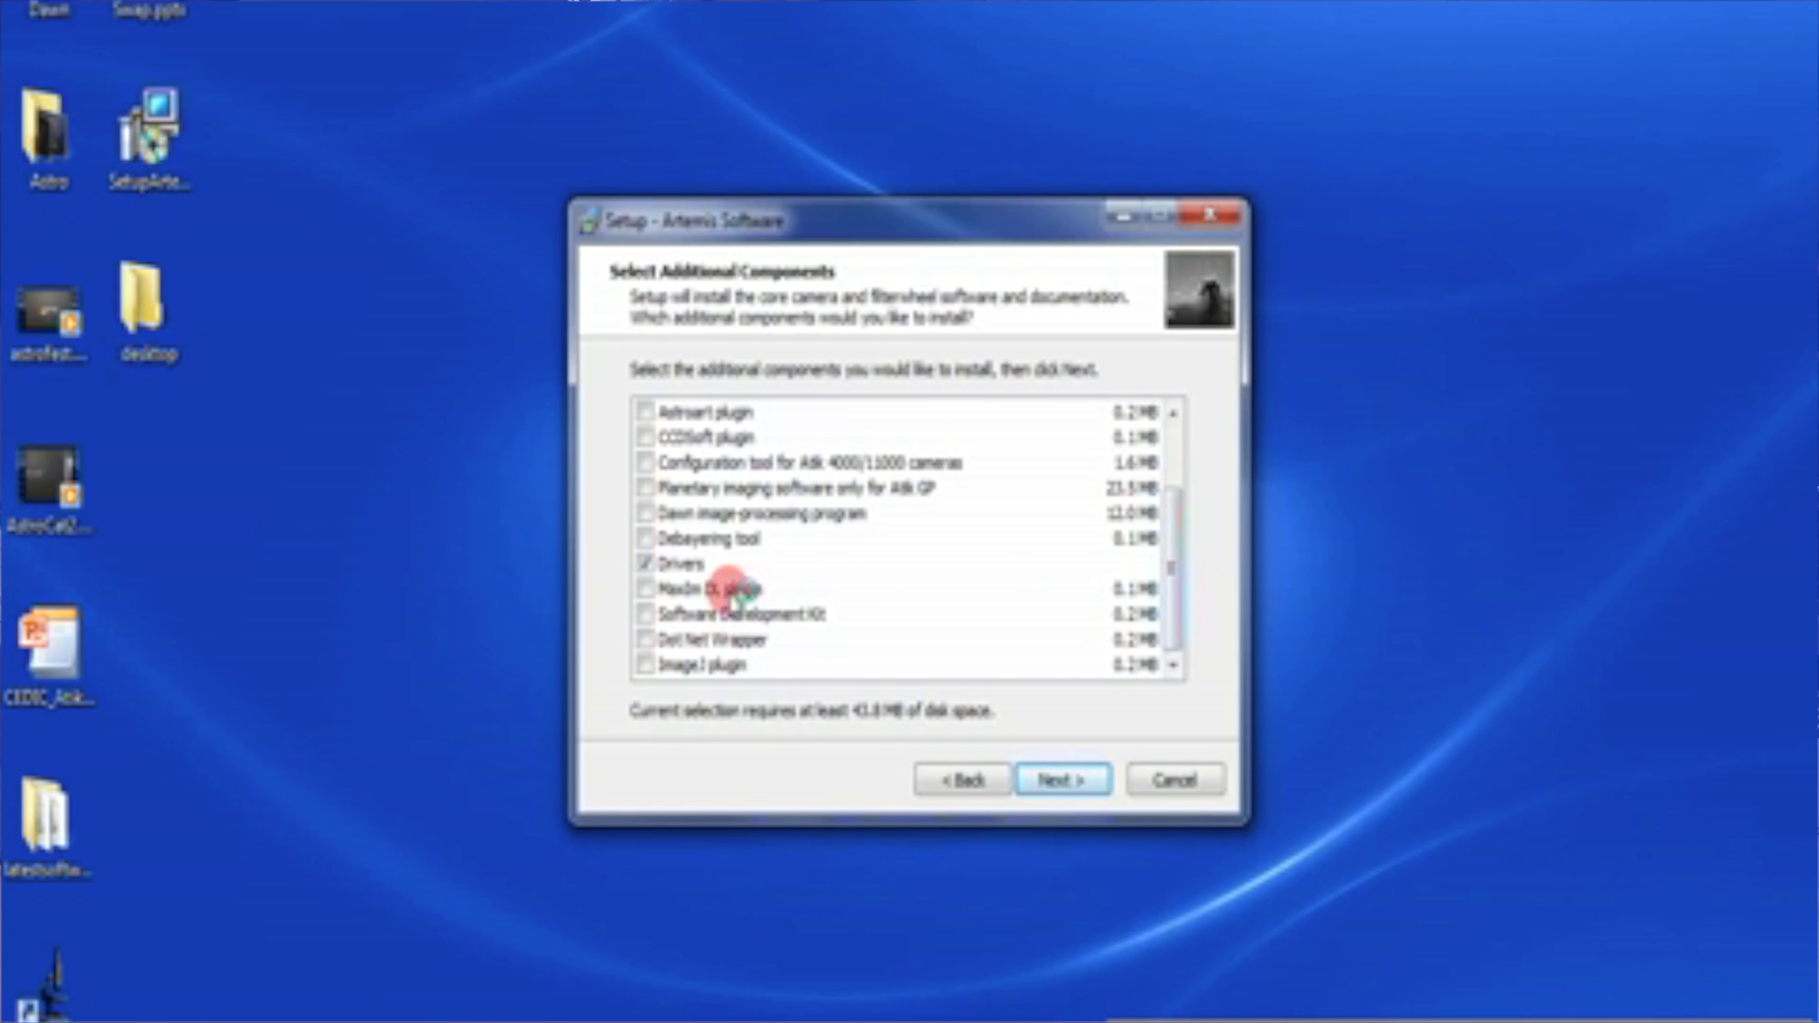
mouse_move(789, 630)
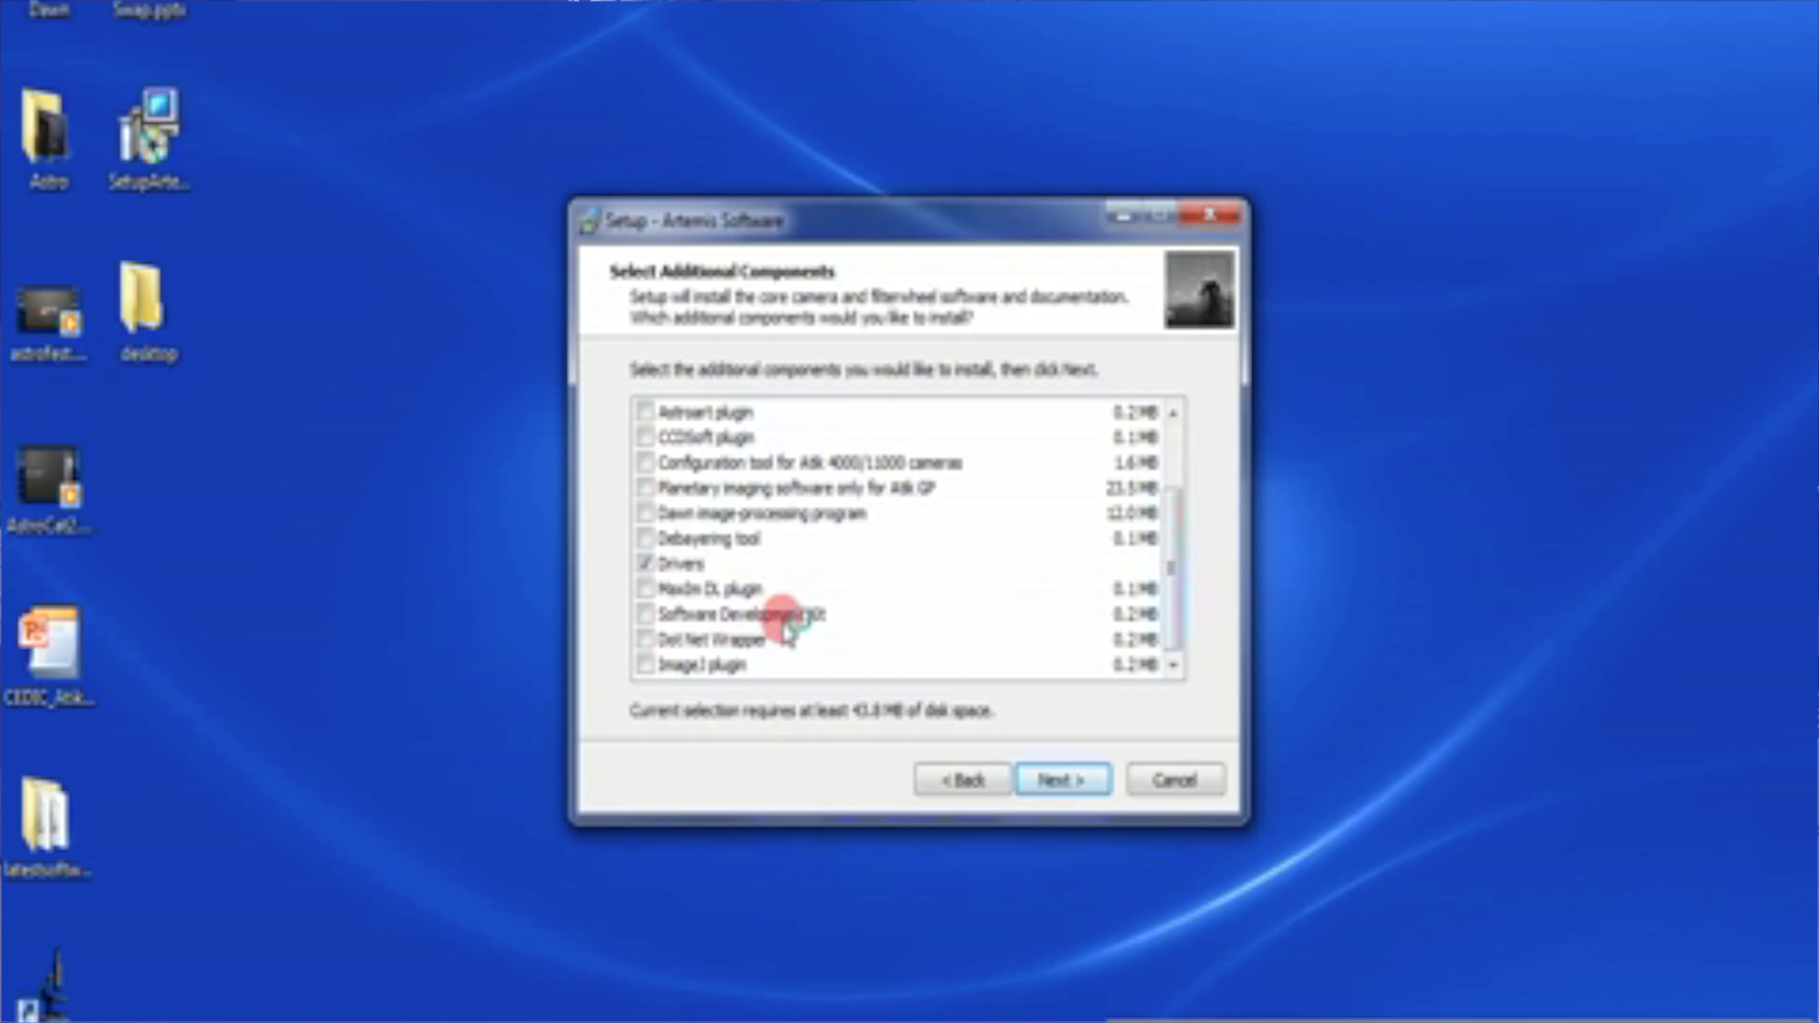
mouse_move(725, 666)
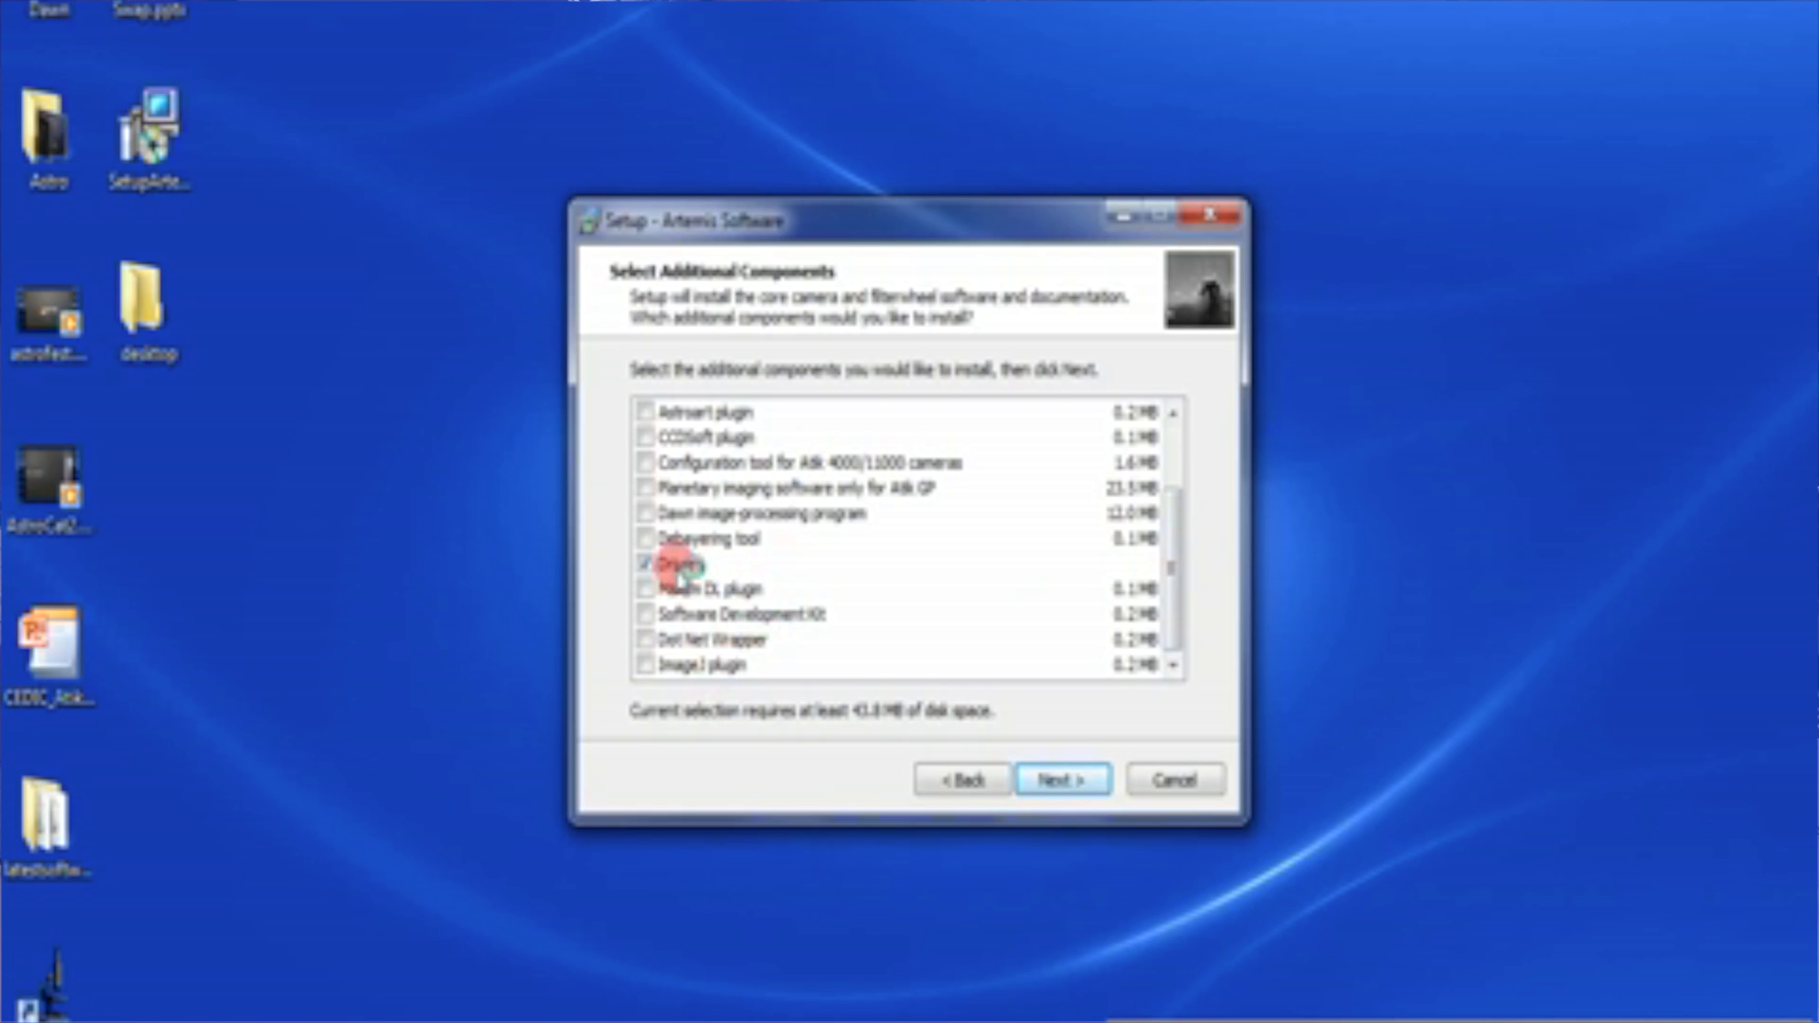
click(1060, 778)
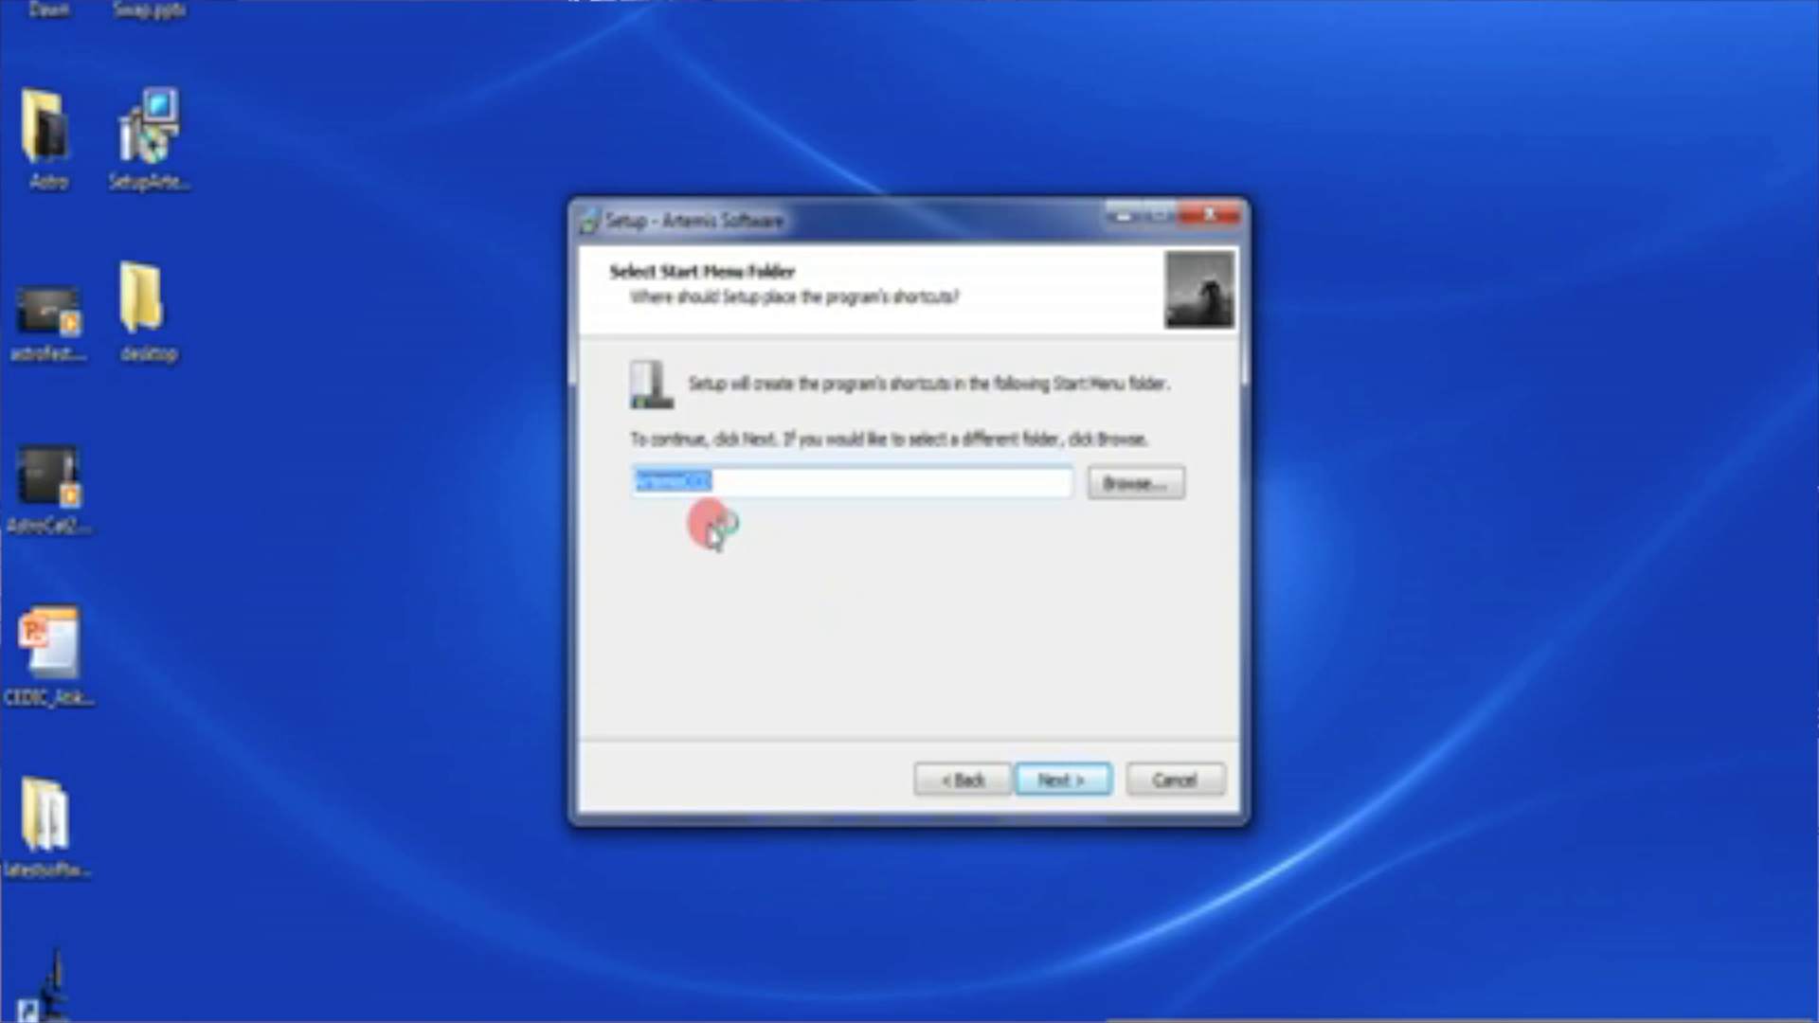
mouse_move(713, 423)
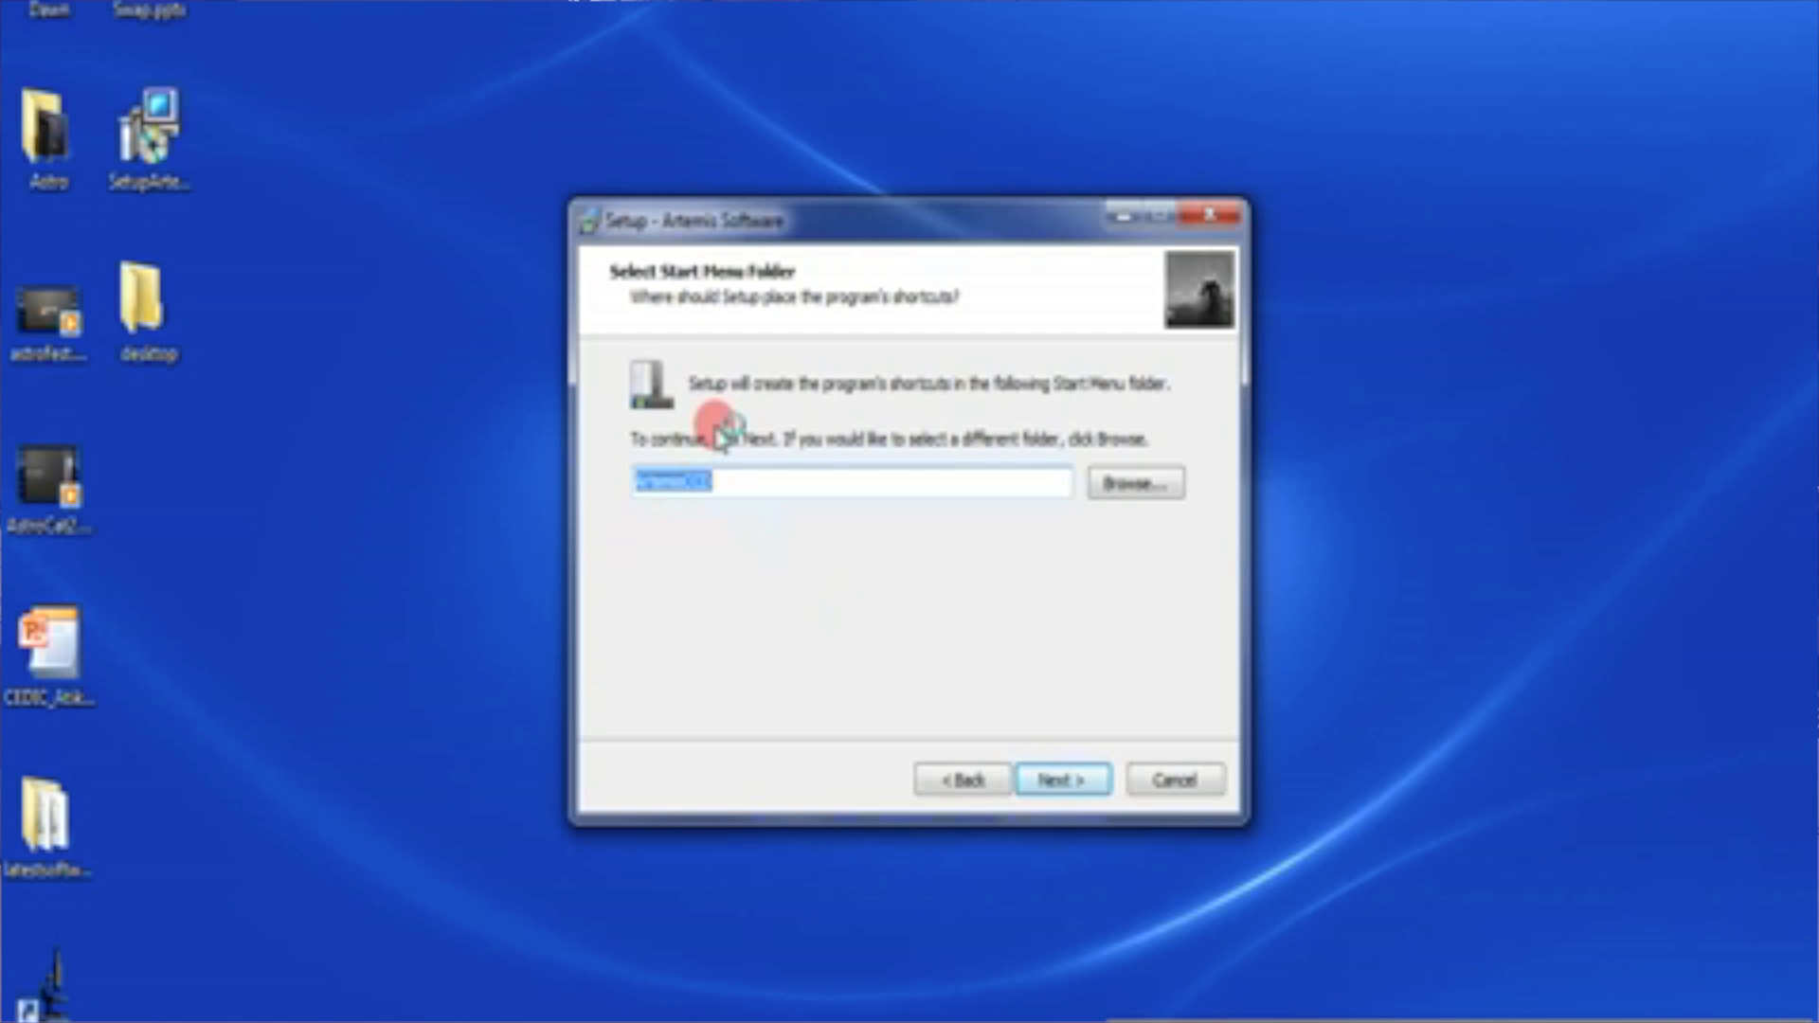
mouse_move(789, 420)
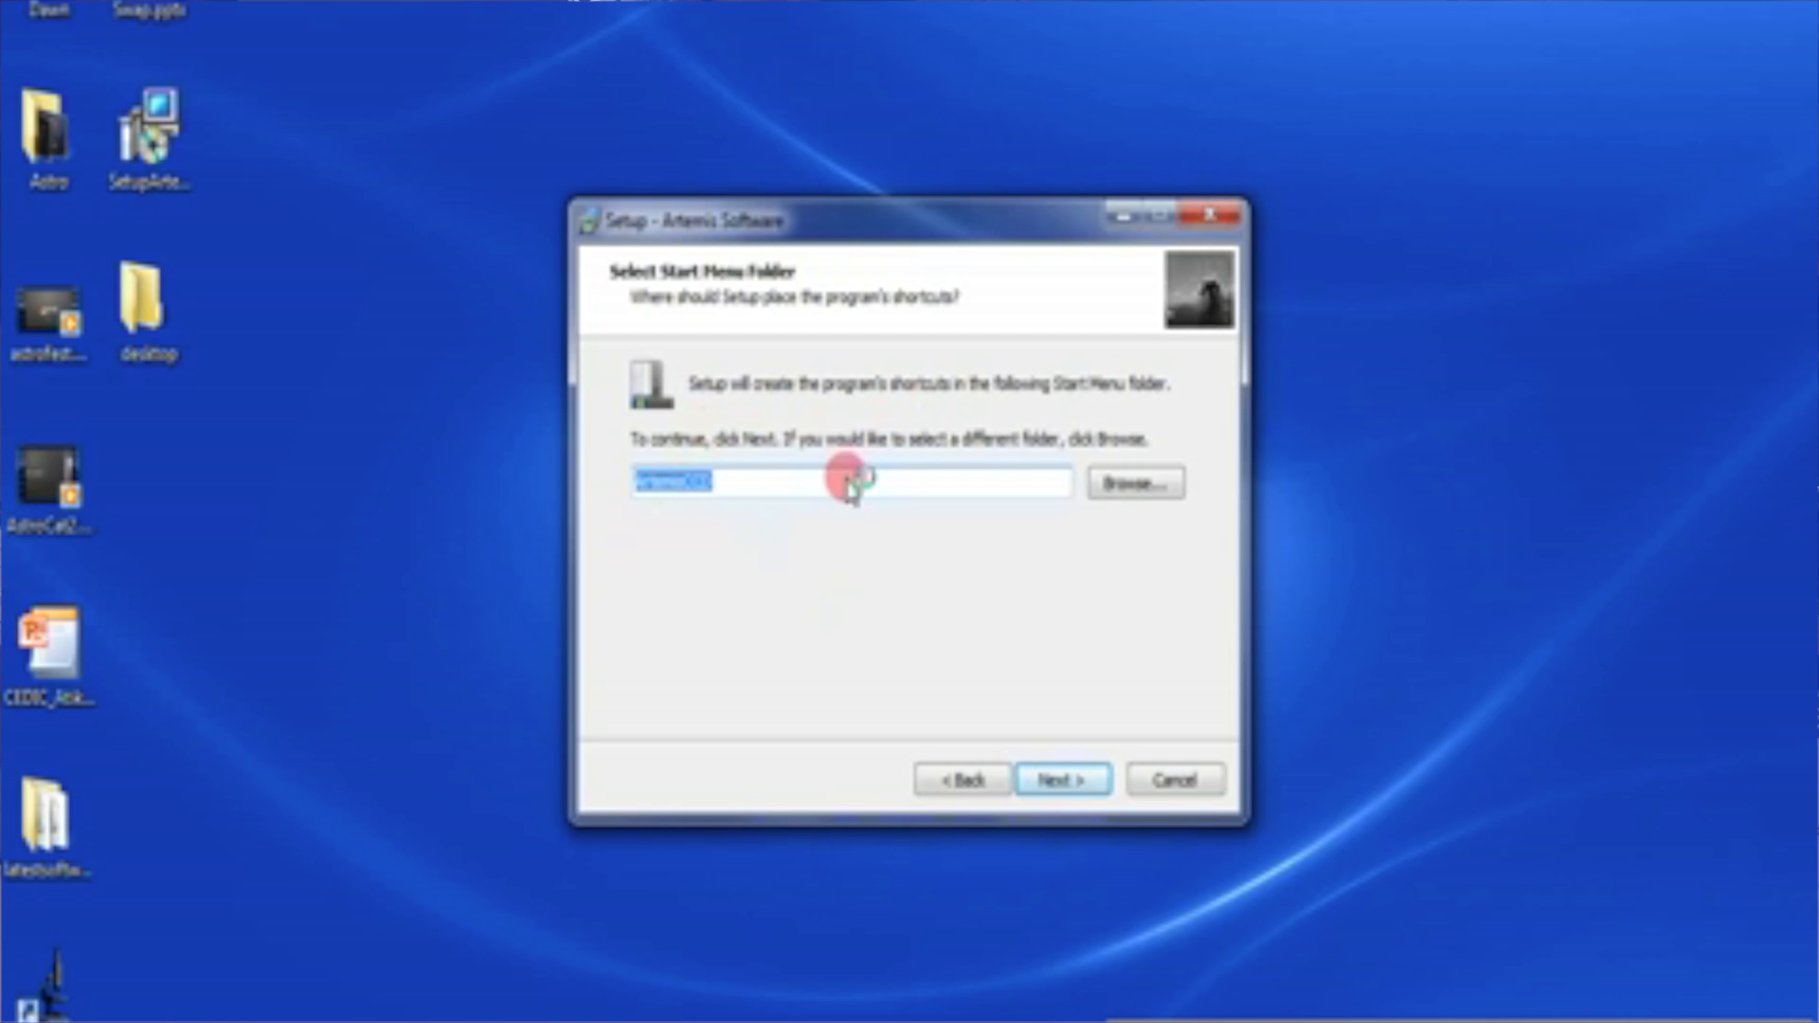
- Accept the default ArtemisCCD Start Menu folder
click(1059, 778)
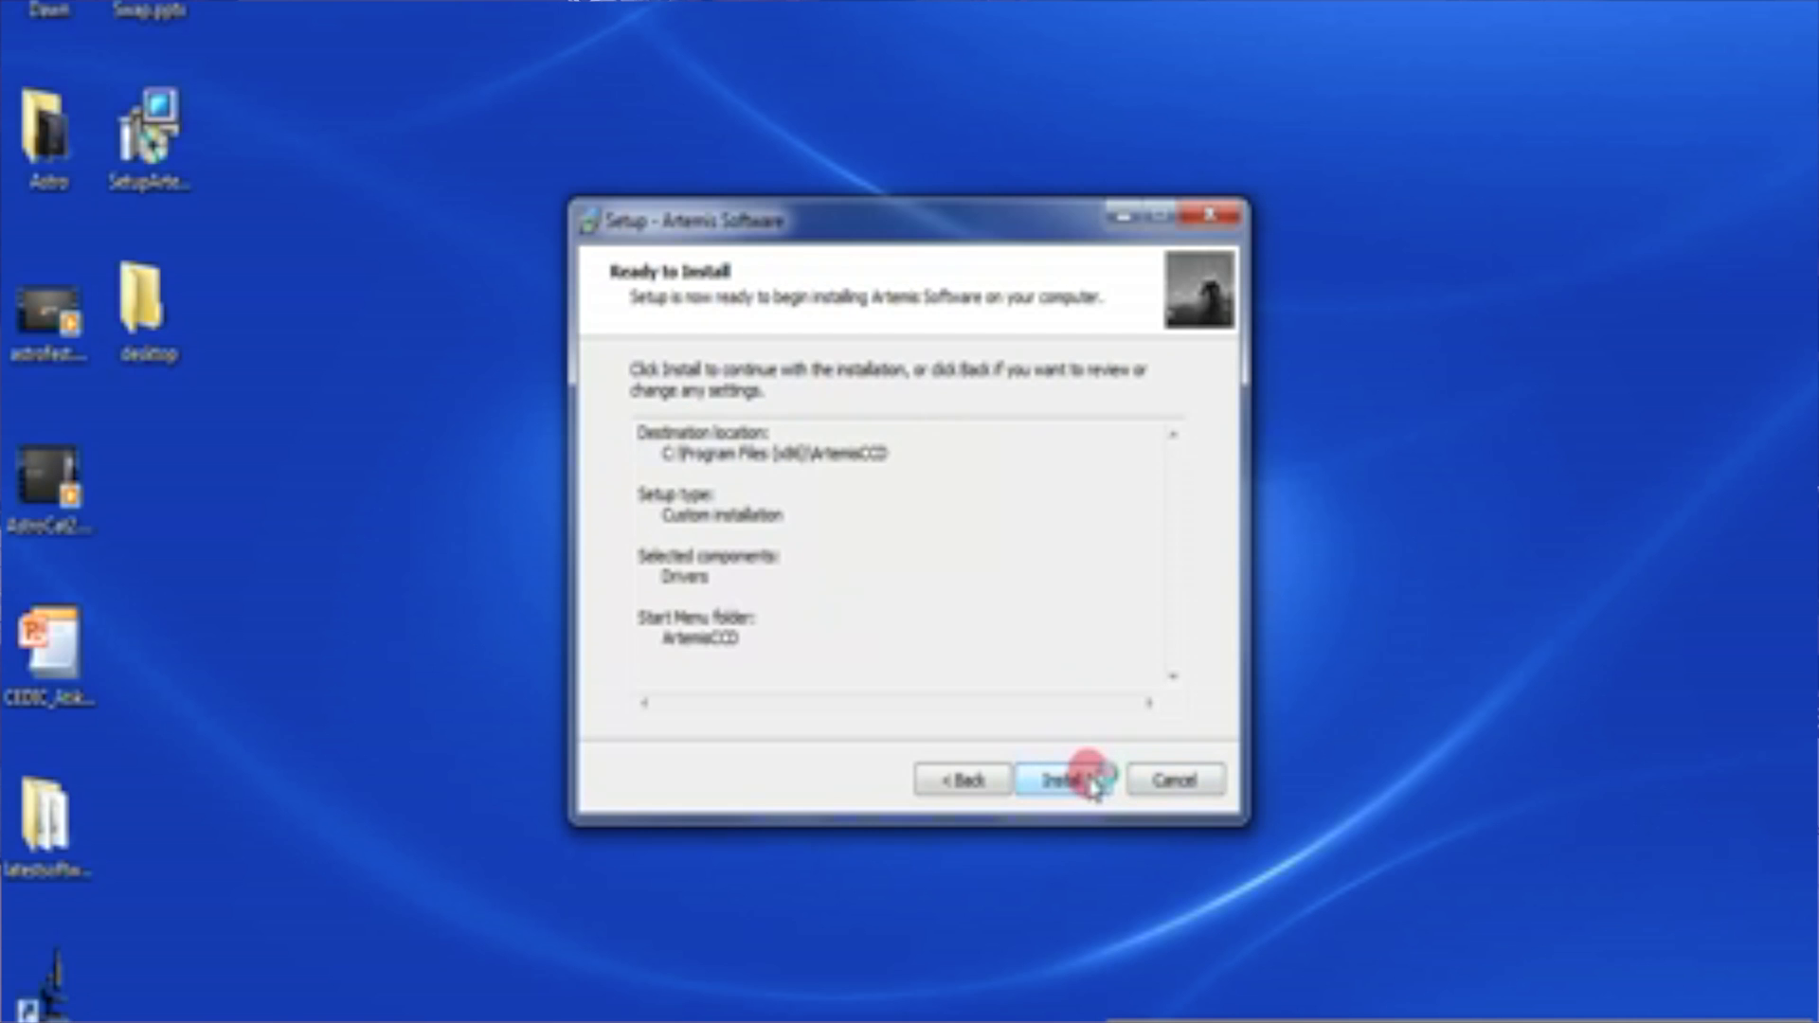
- Start the Artemis Software installation from the Ready to Install page
click(1061, 779)
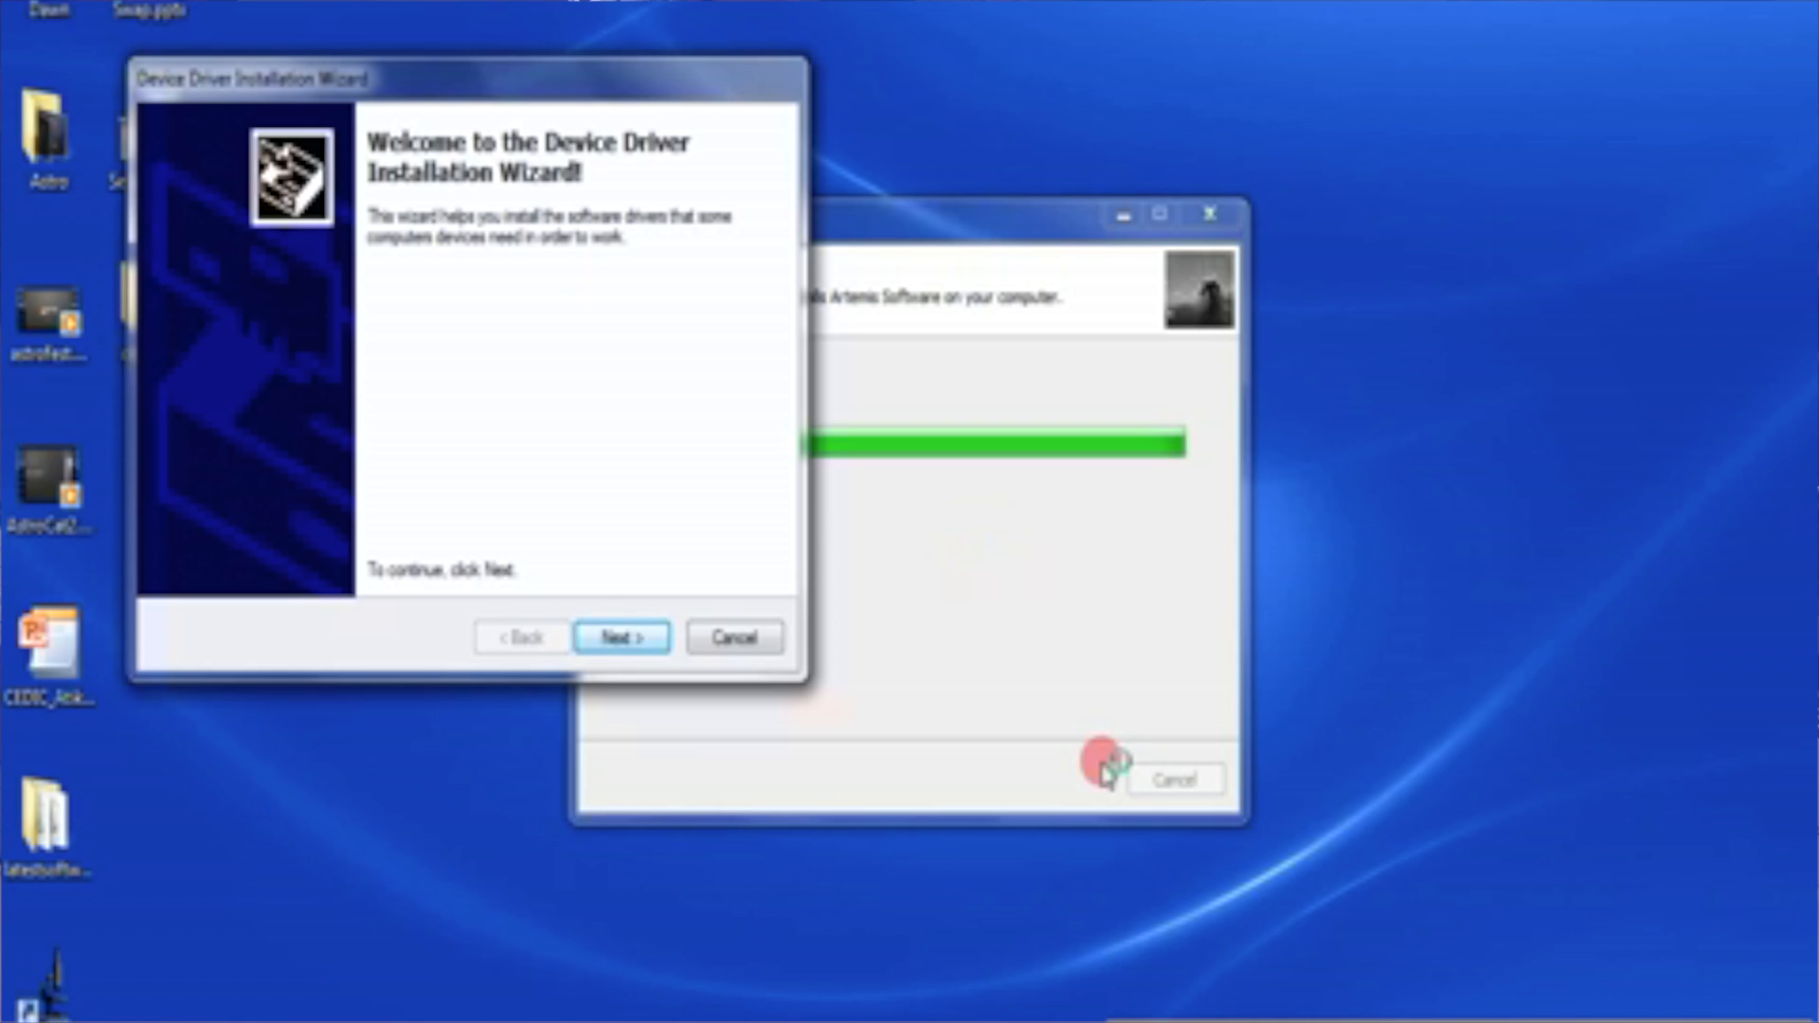
mouse_move(545, 288)
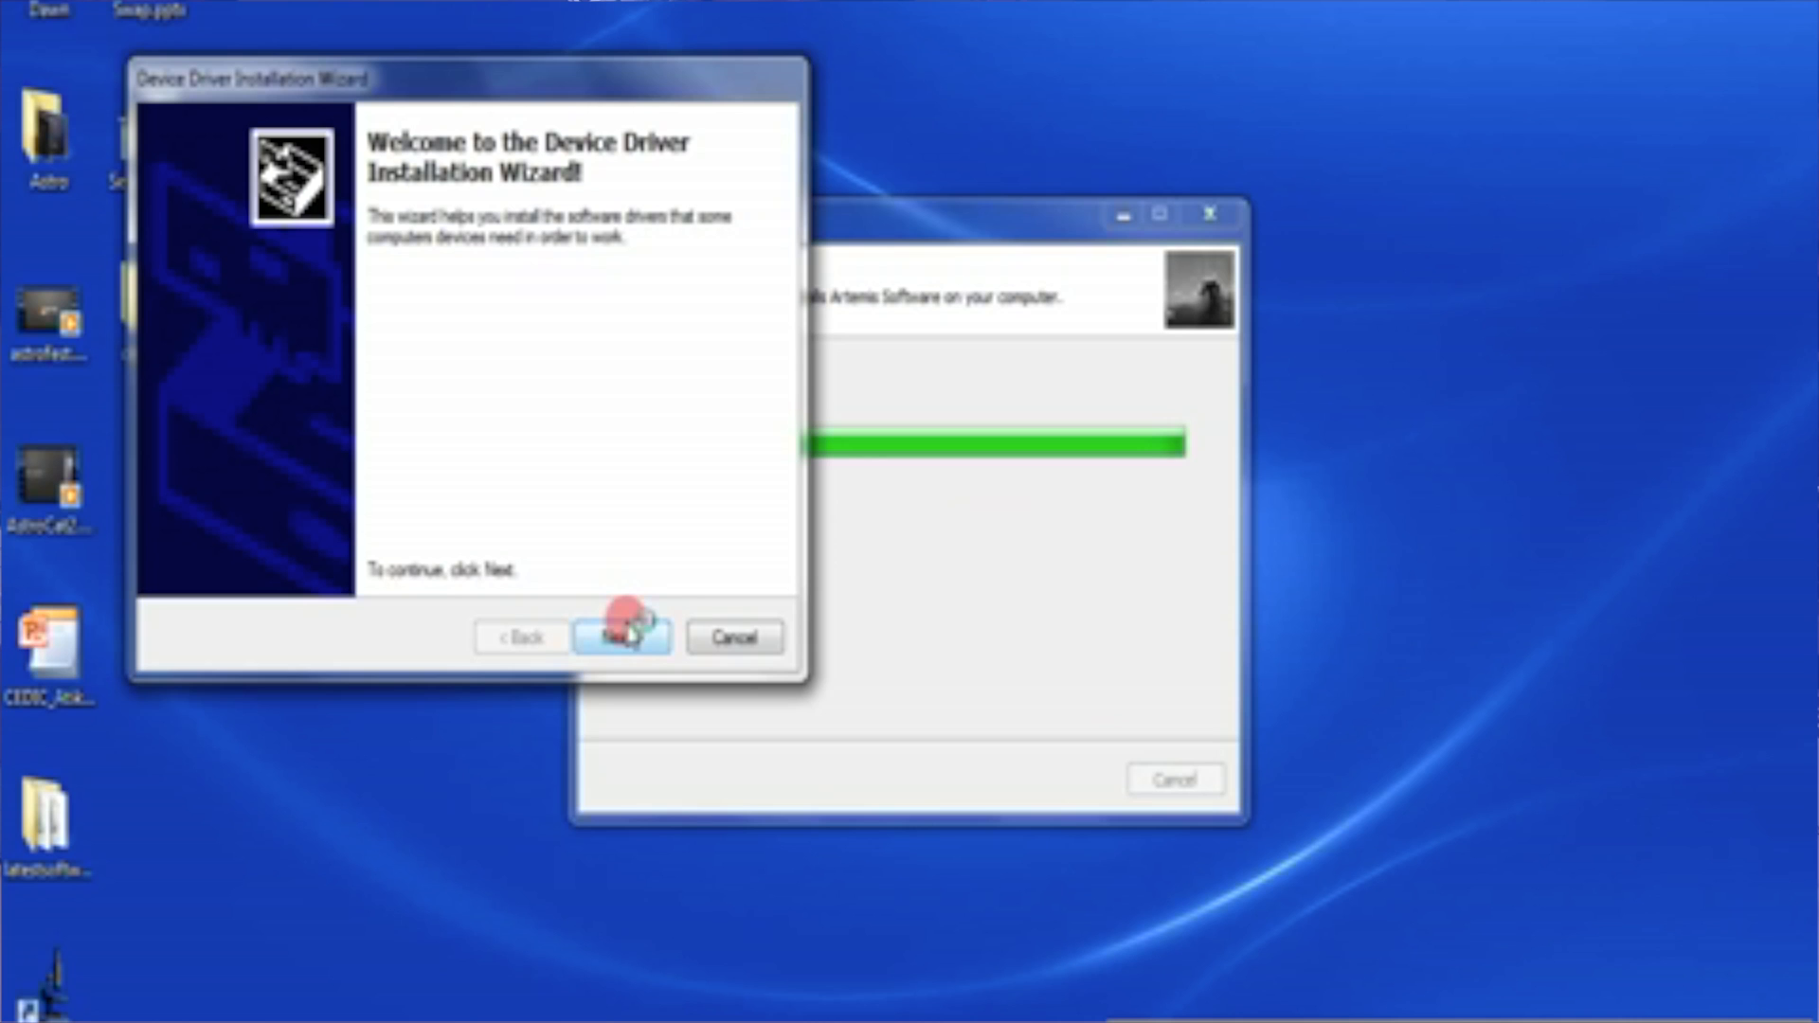
- Install the Atik Cameras driver and close its driver wizard
click(621, 636)
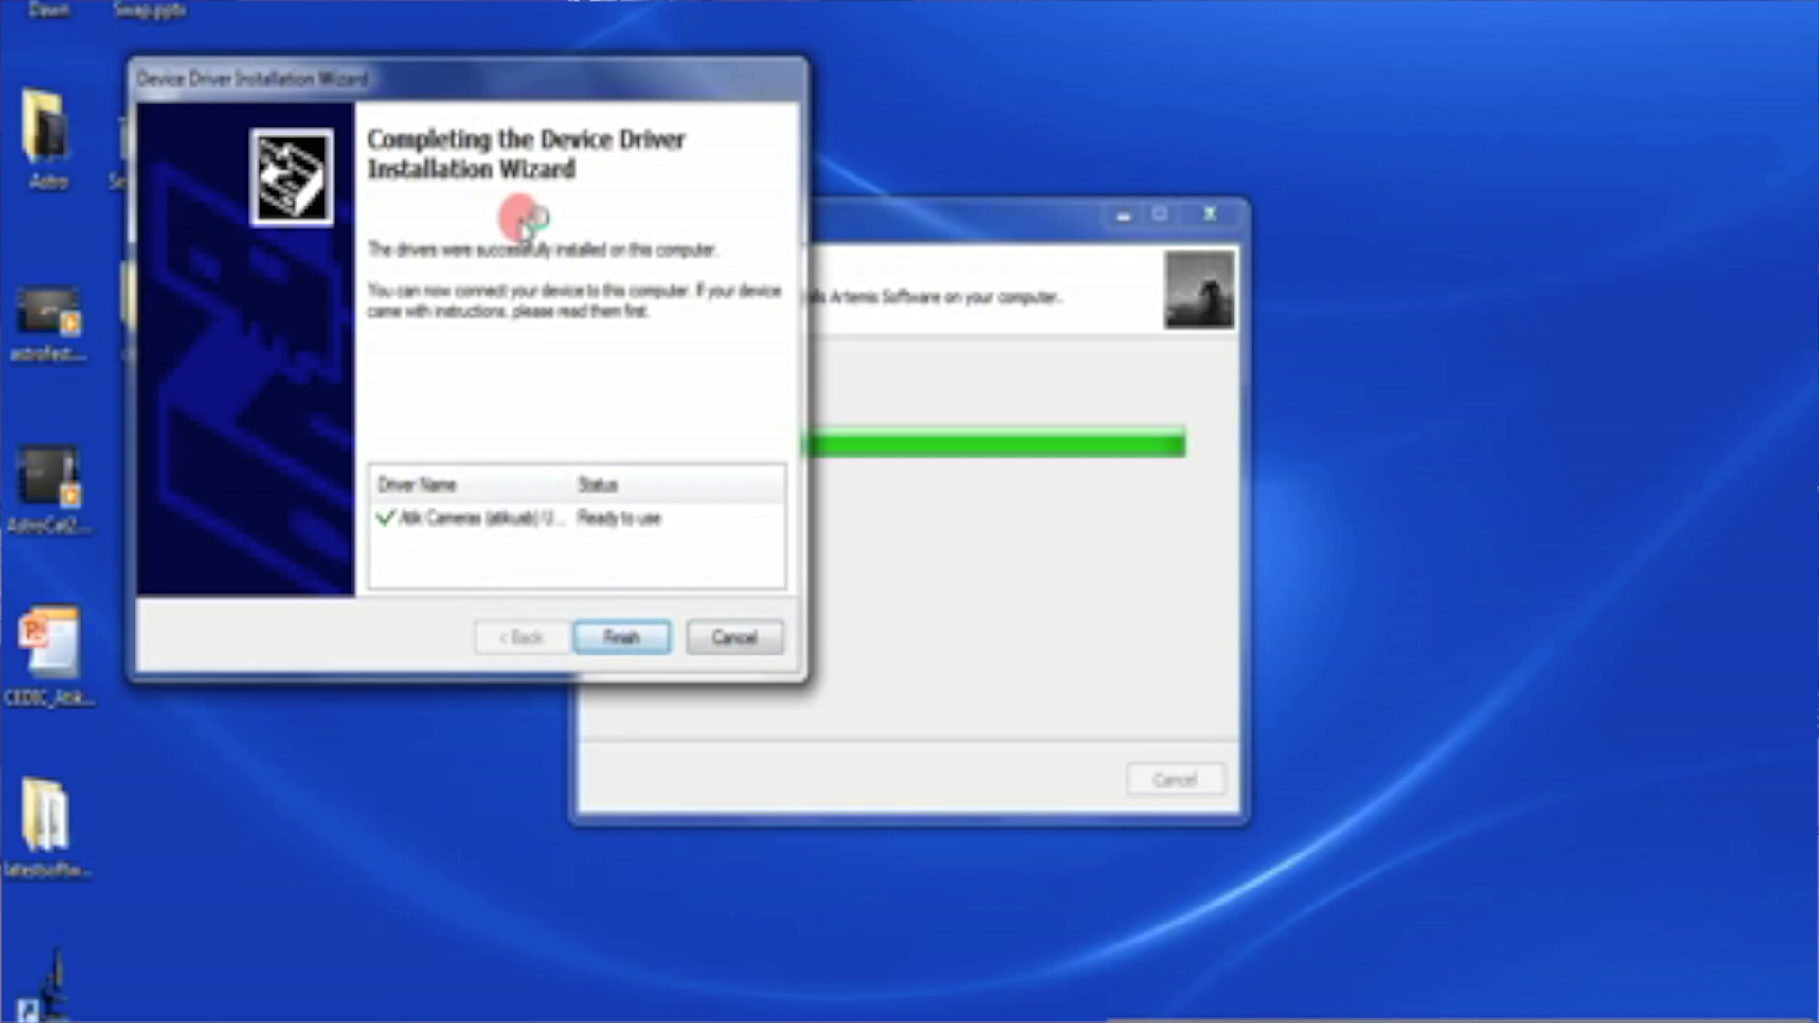
click(621, 635)
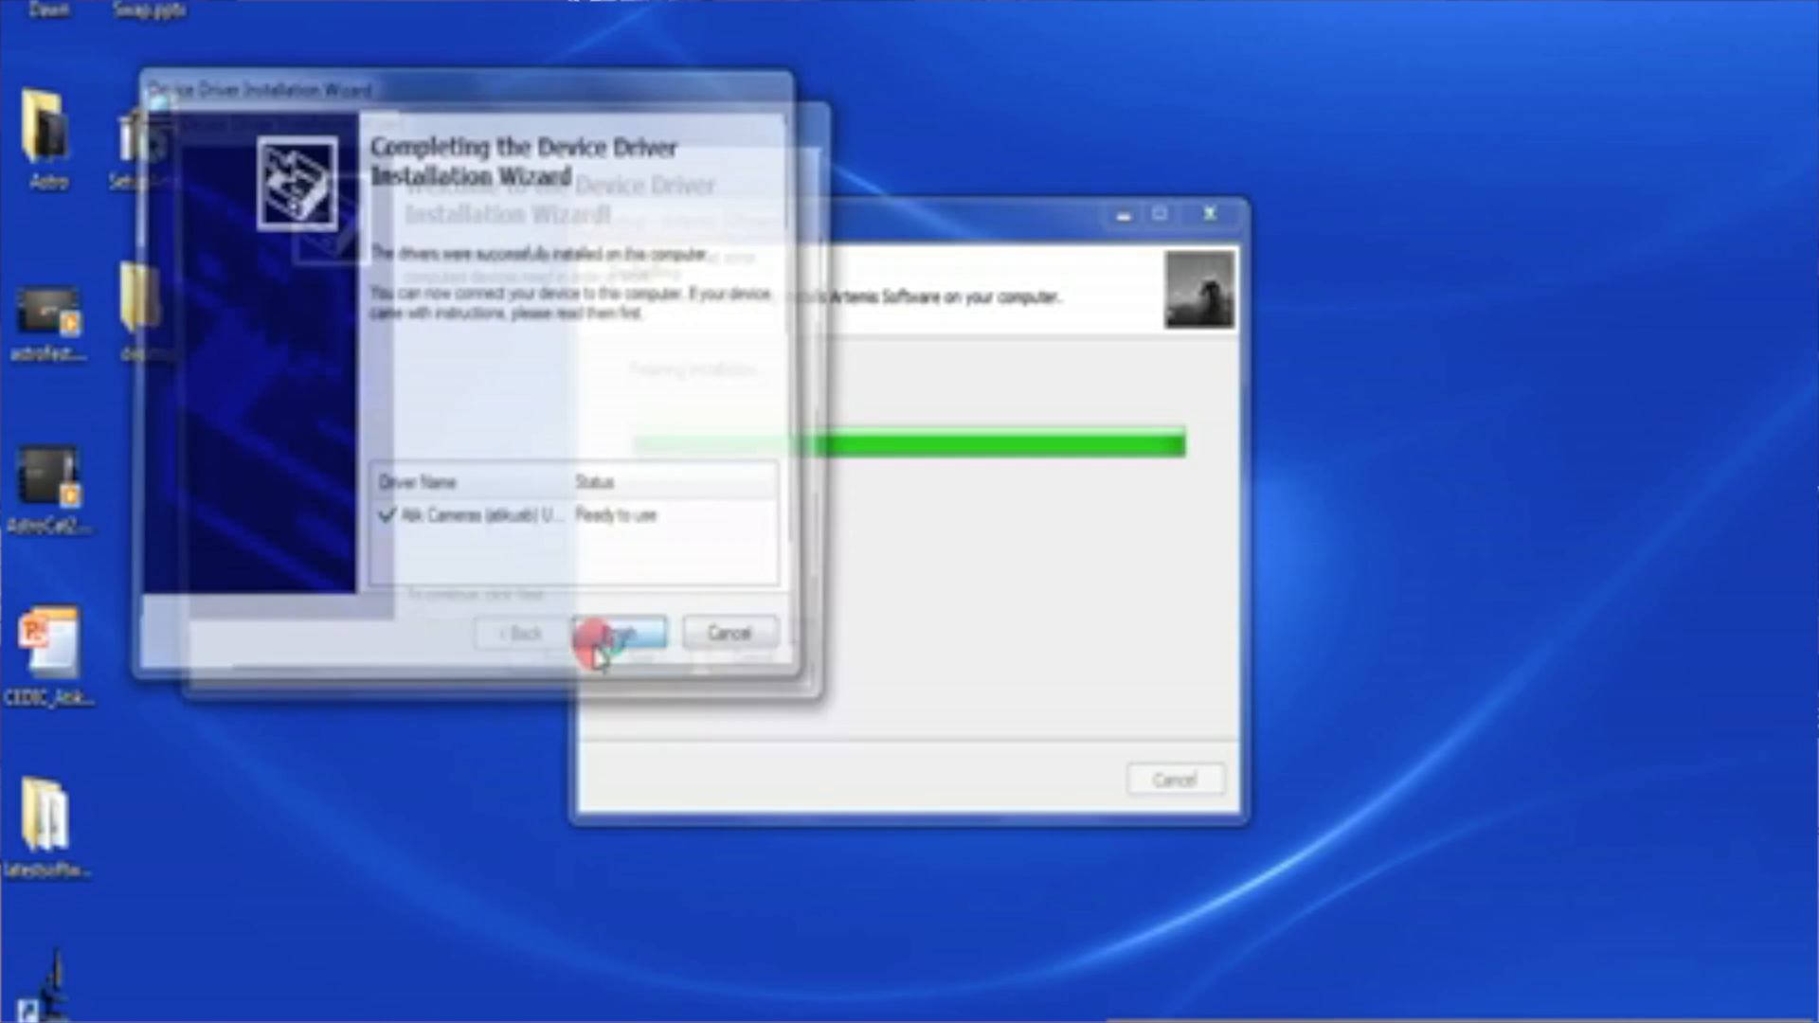
- Install the Artemis CCD camera driver and close the second driver wizard
click(620, 632)
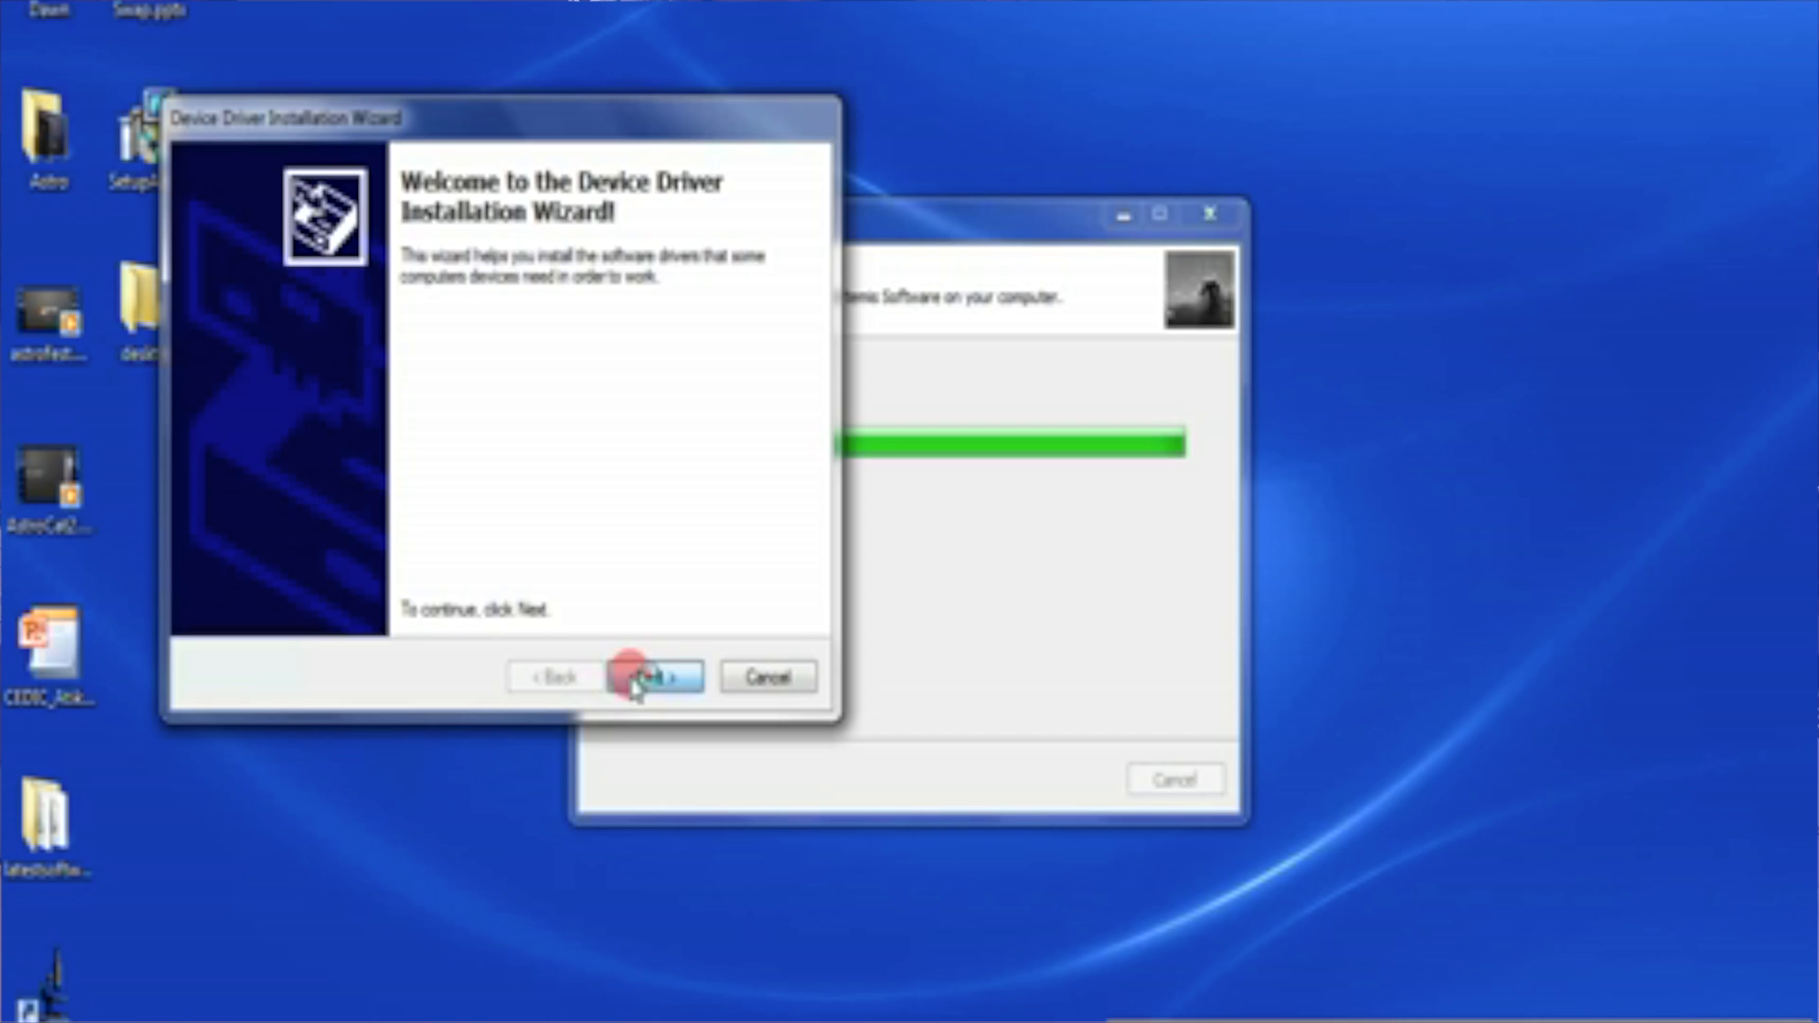
click(650, 676)
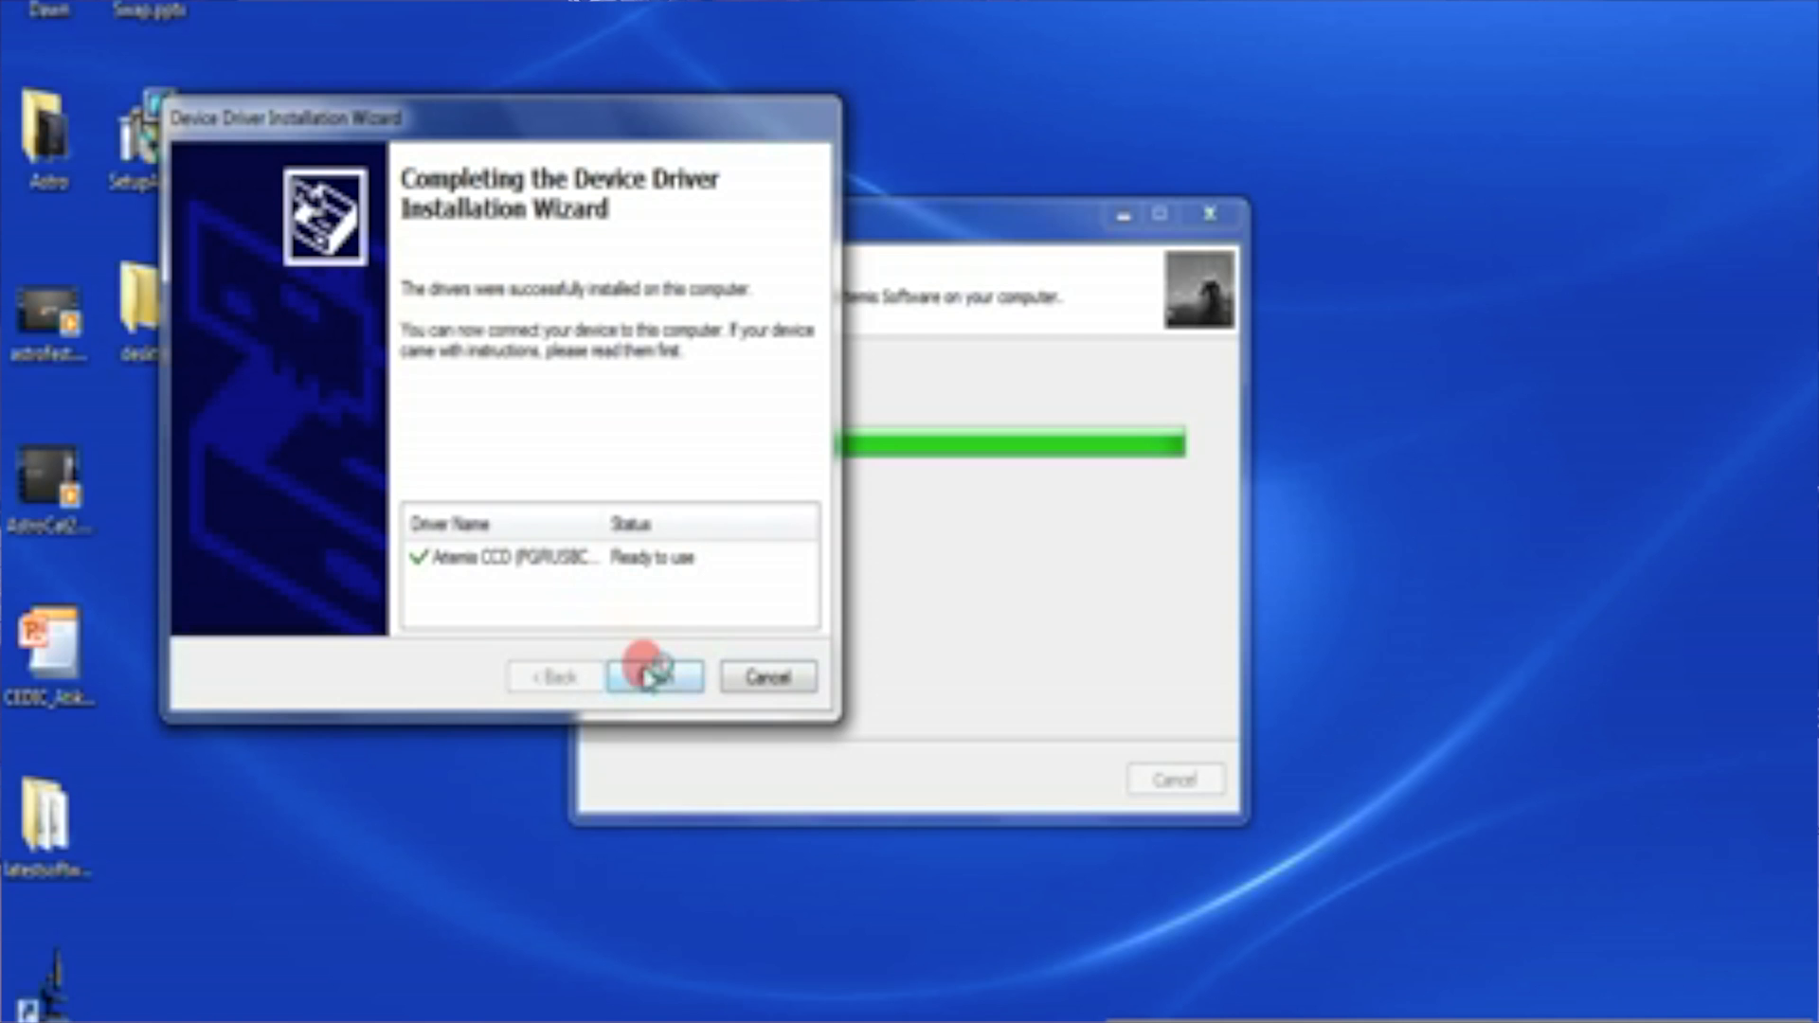
click(652, 676)
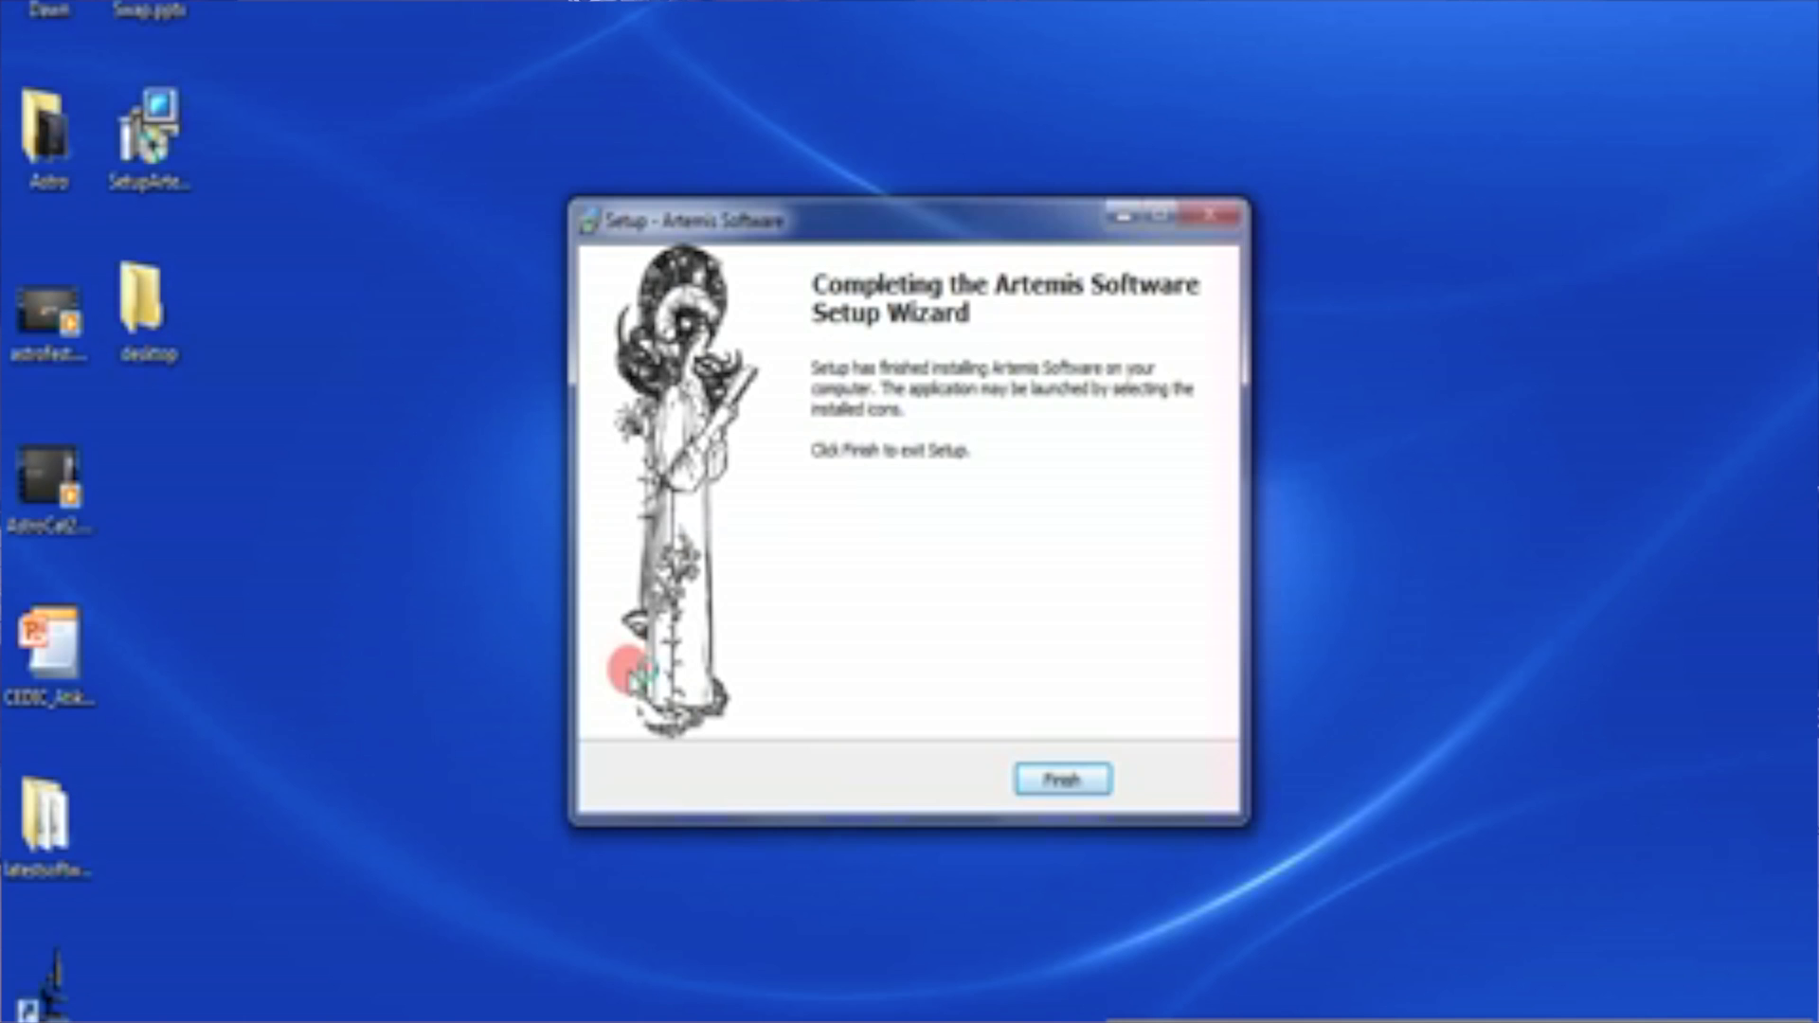
mouse_move(591, 557)
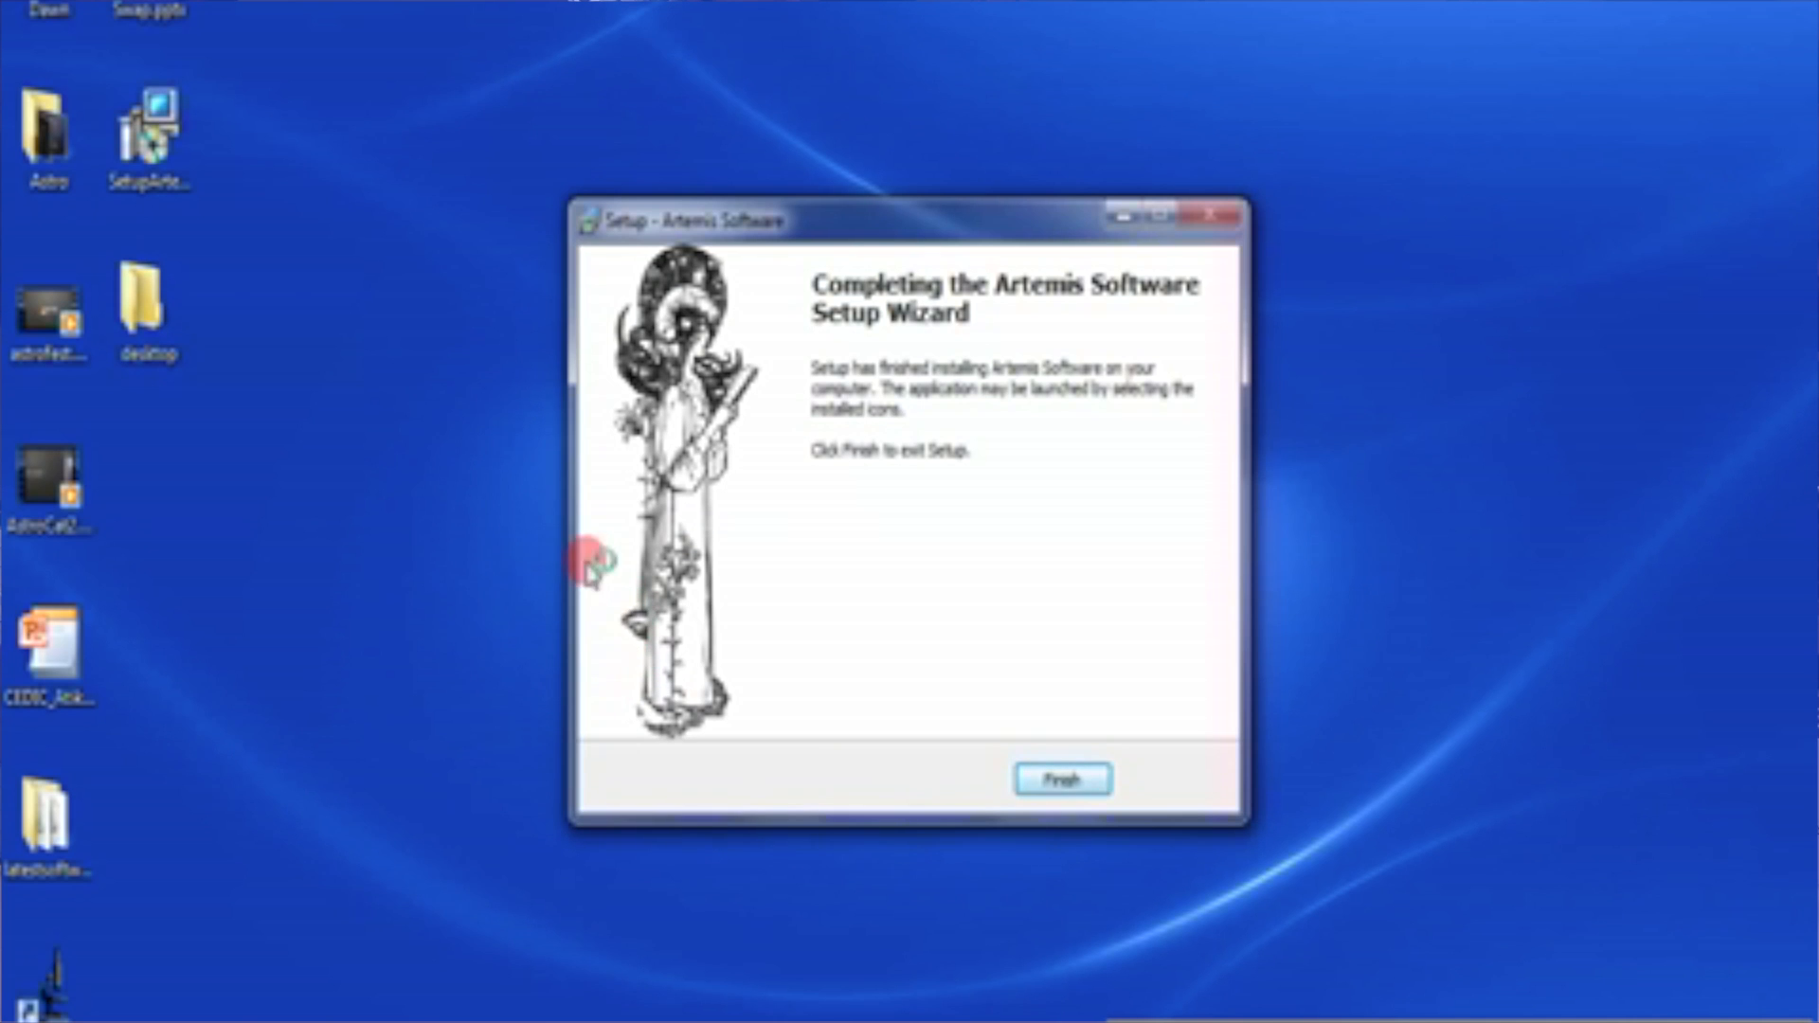
mouse_move(1073, 572)
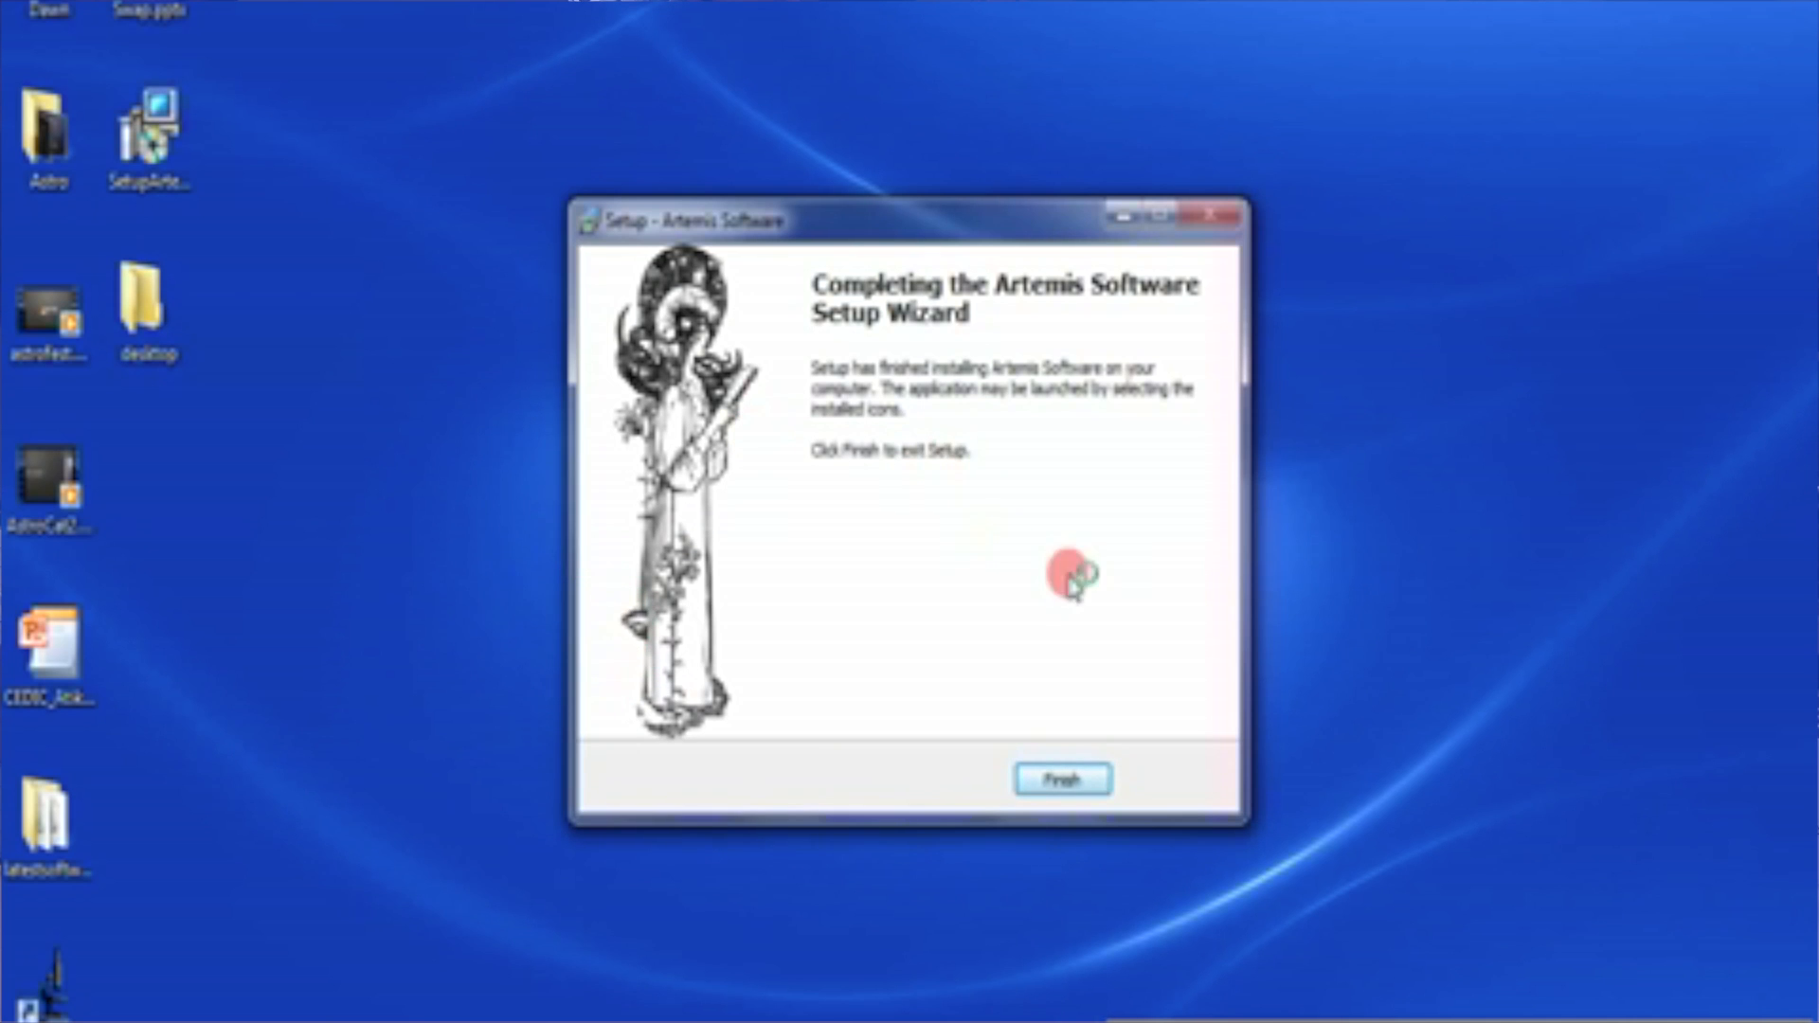